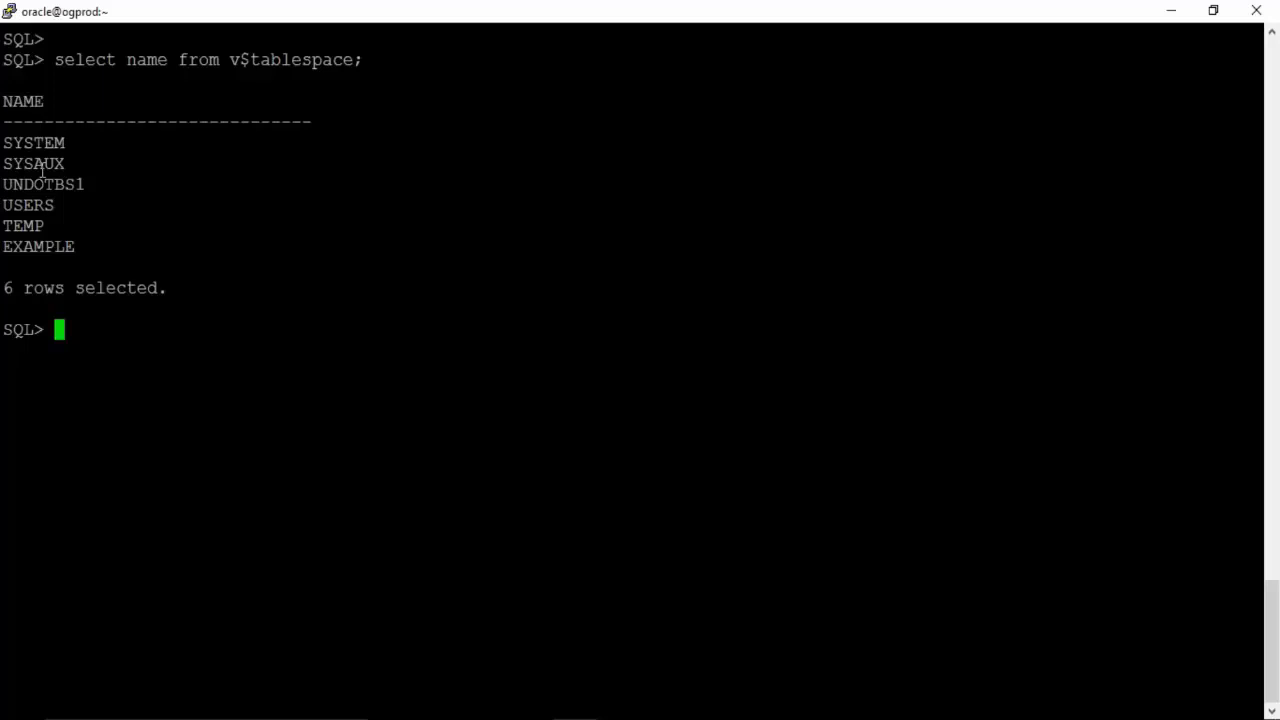
# - Highlight the SYSAUX, EXAMPLE and other tablespace names in the v$tablespace output
pyautogui.doubleClick(34, 142)
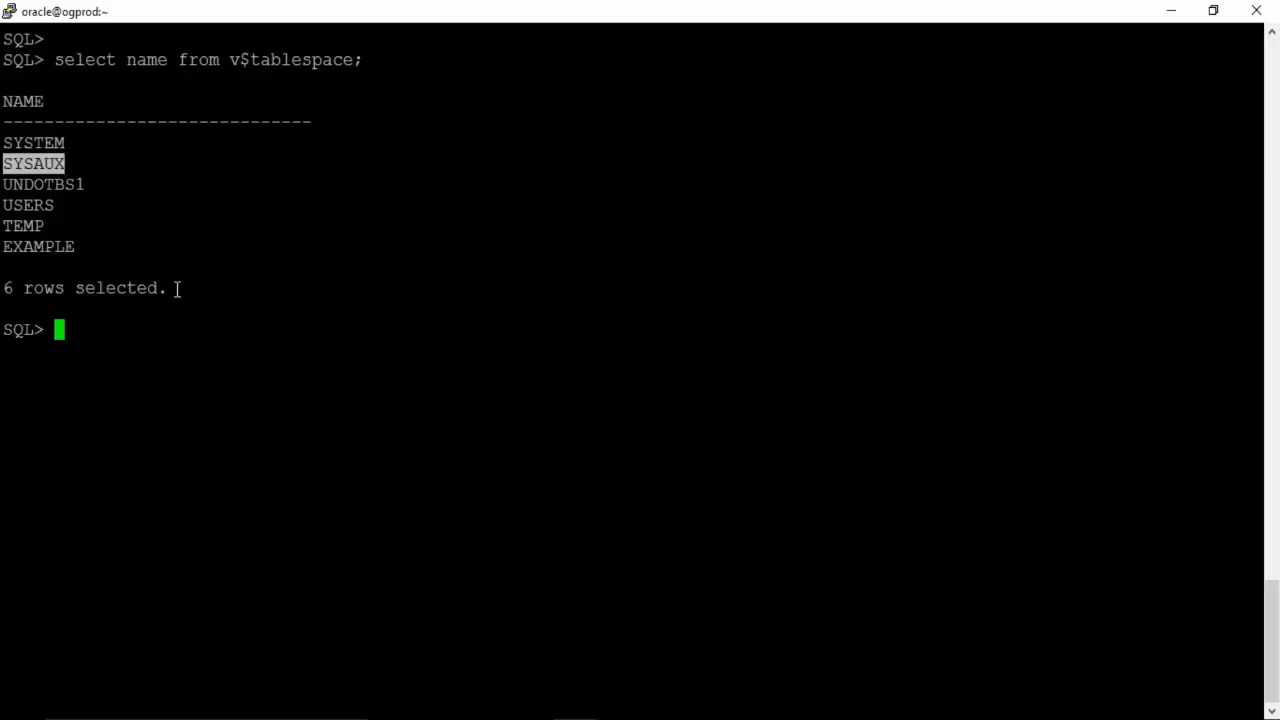
pyautogui.moveTo(207, 288)
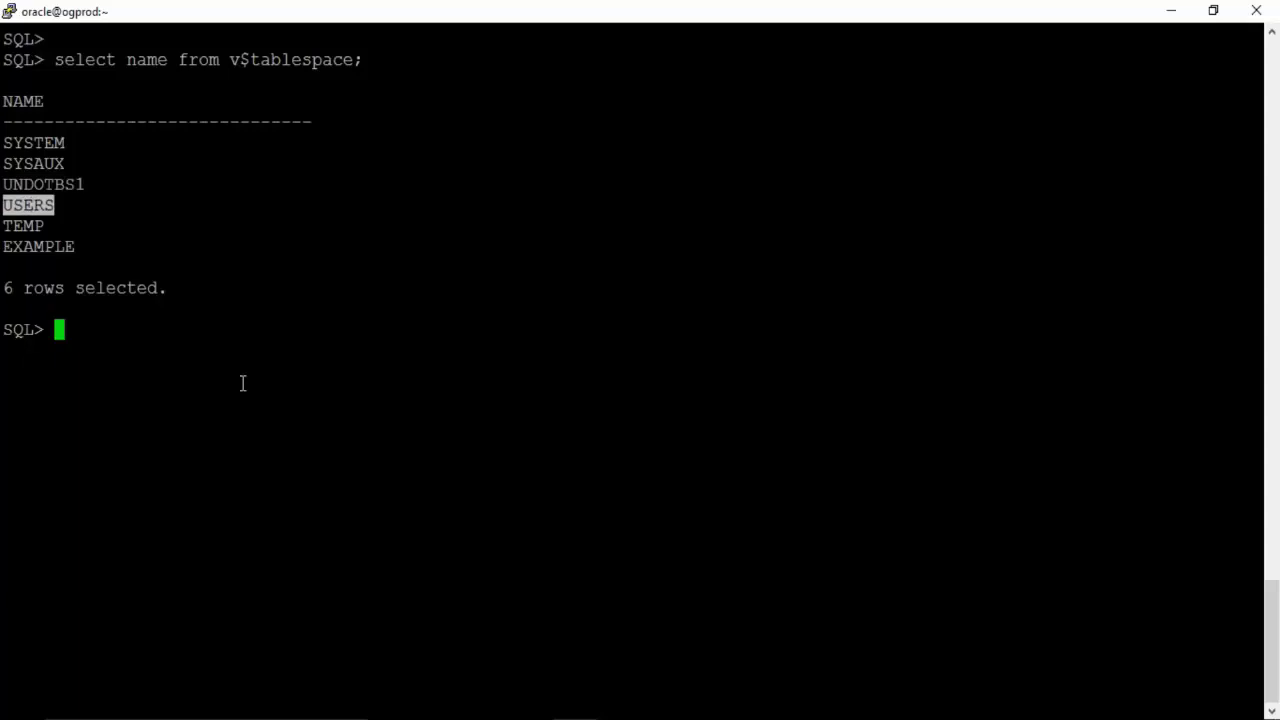
pyautogui.moveTo(242, 386)
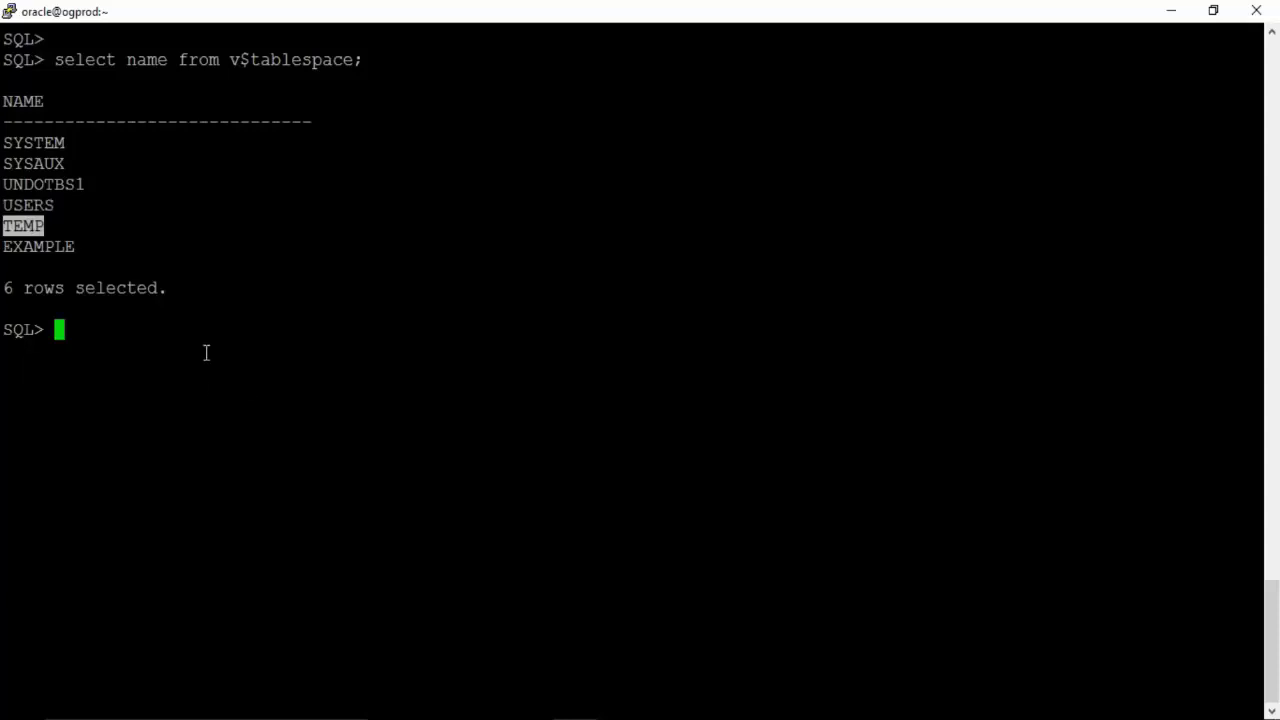
pyautogui.moveTo(201, 388)
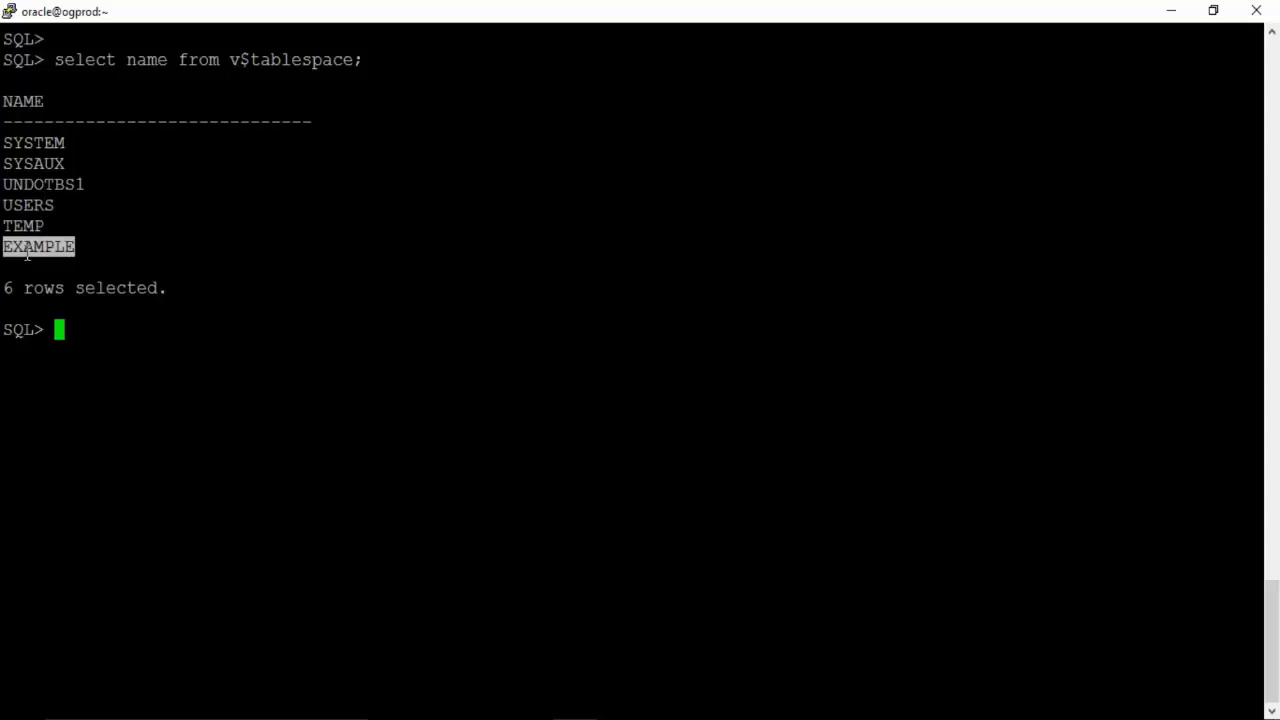
pyautogui.moveTo(166, 344)
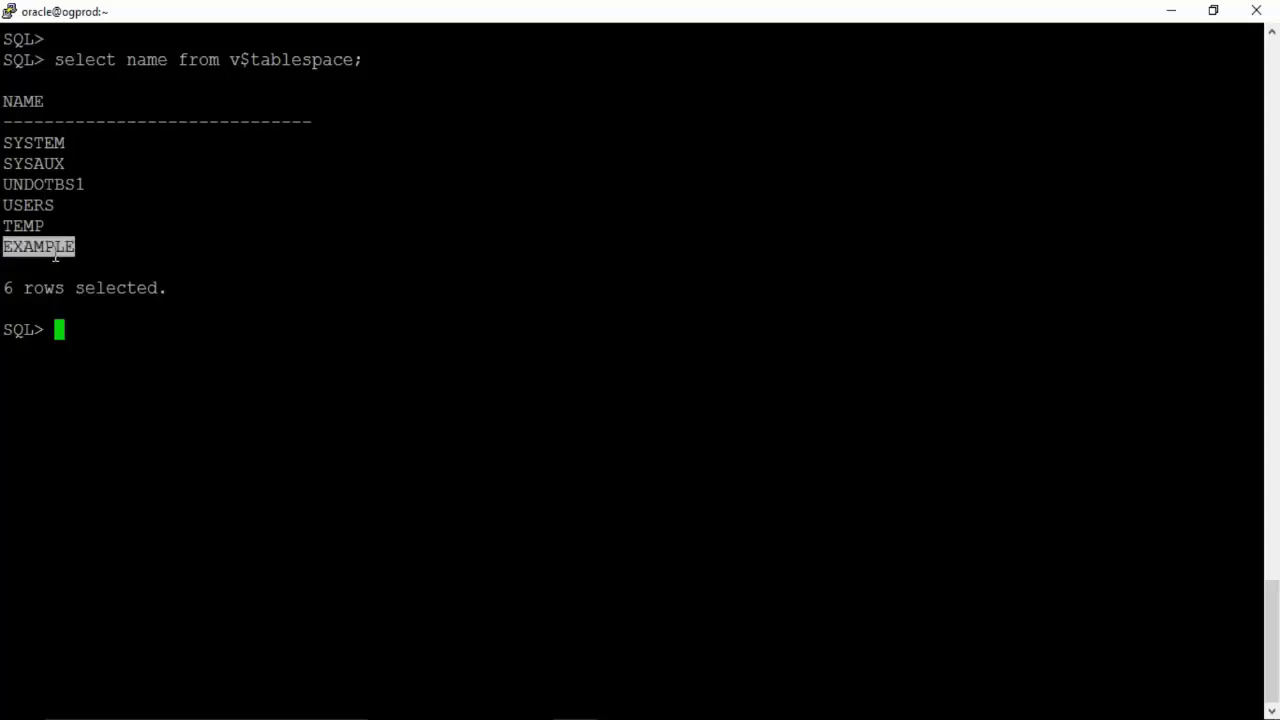
pyautogui.moveTo(152, 370)
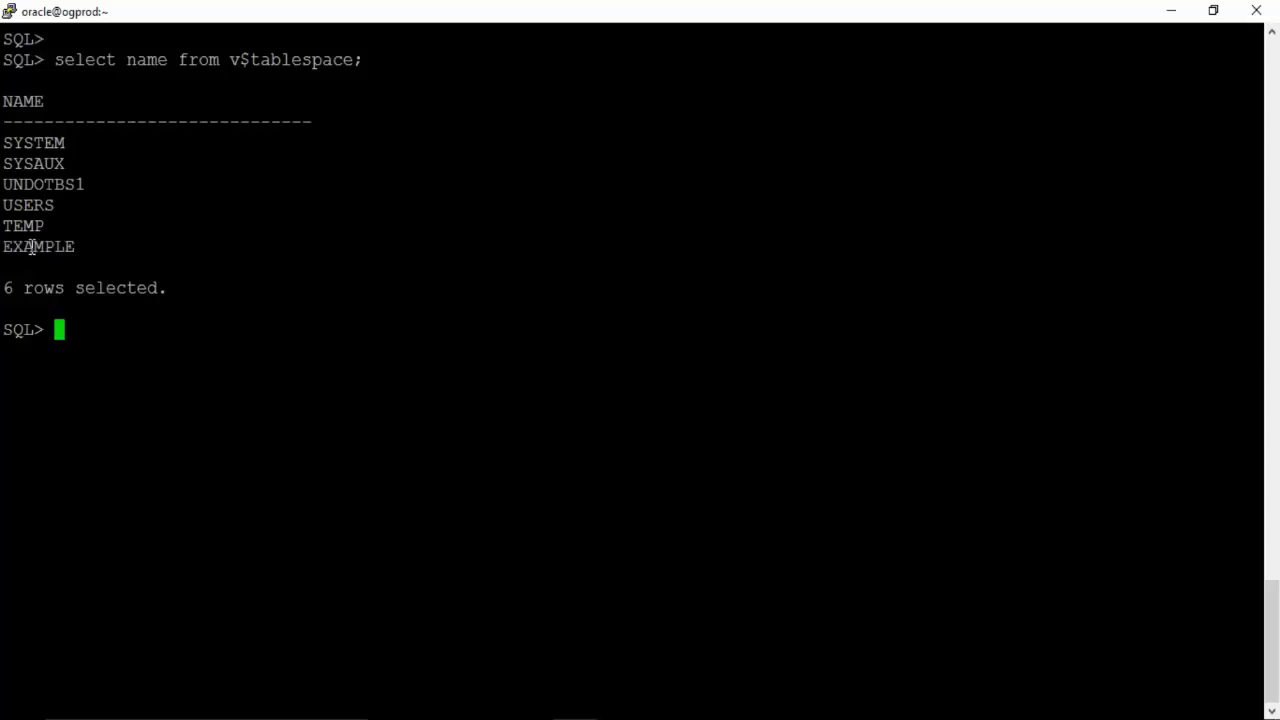
pyautogui.doubleClick(38, 246)
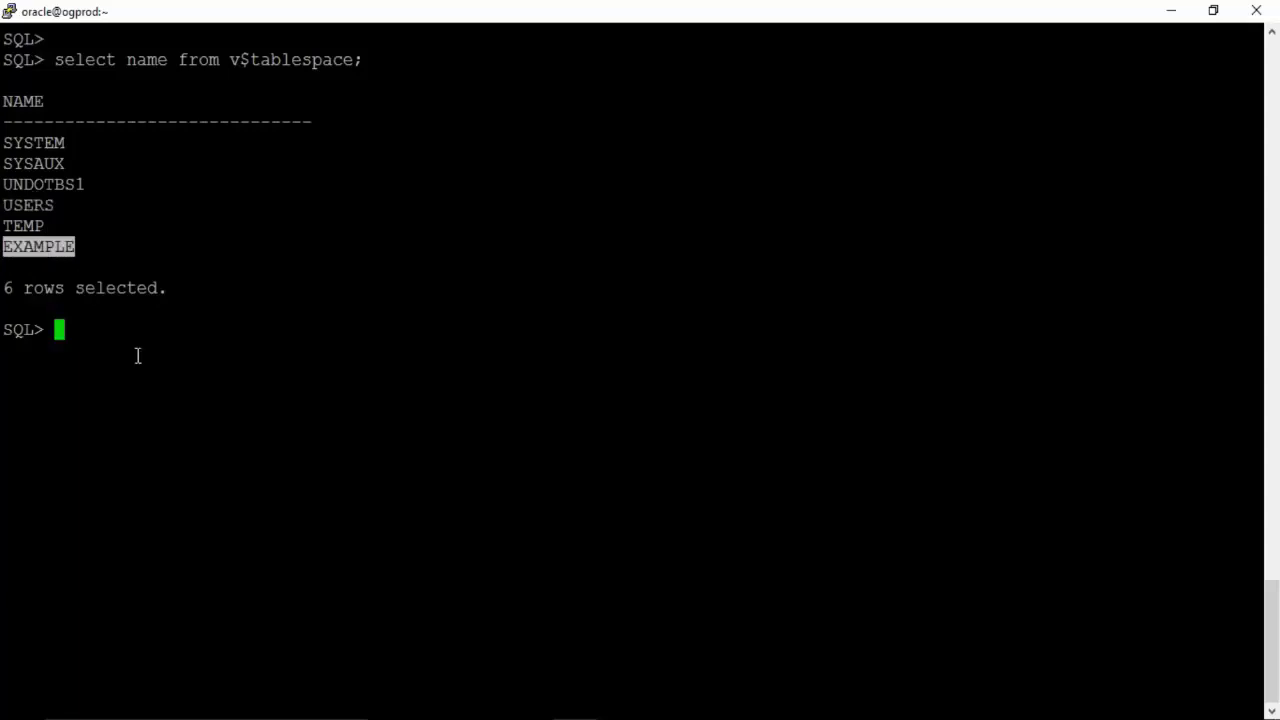
pyautogui.moveTo(142, 359)
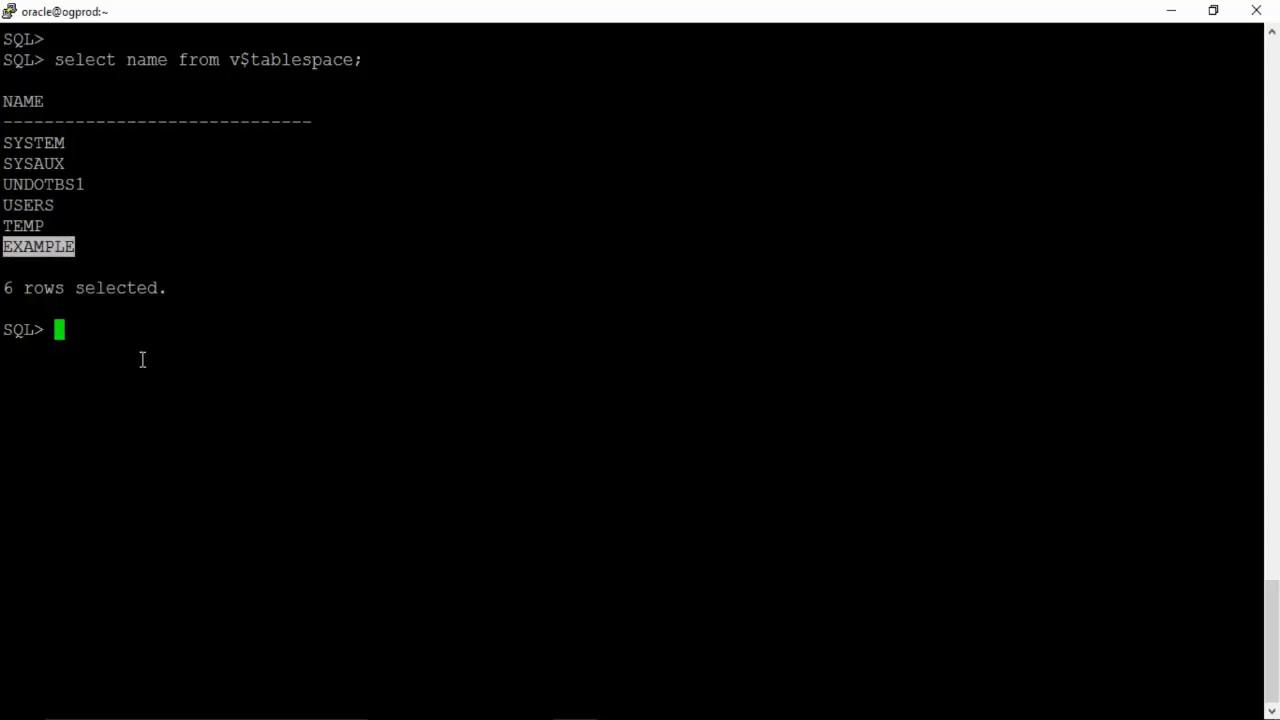
pyautogui.moveTo(28, 262)
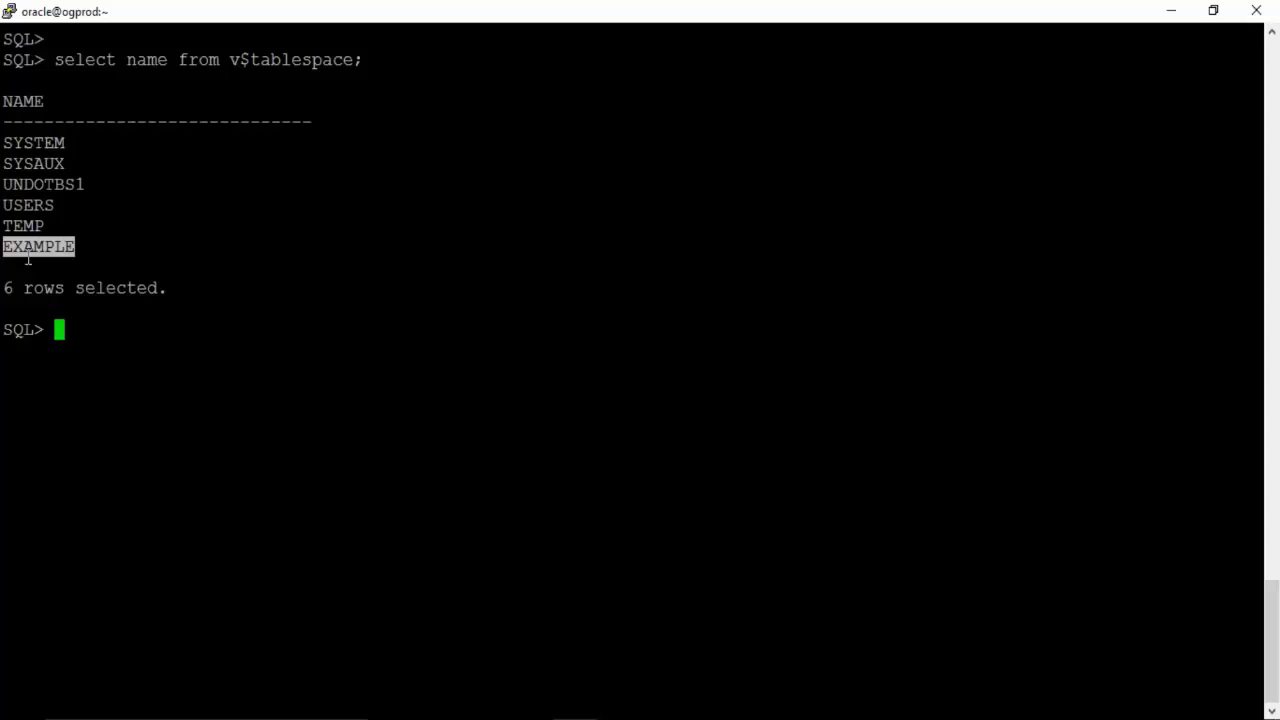
pyautogui.moveTo(119, 314)
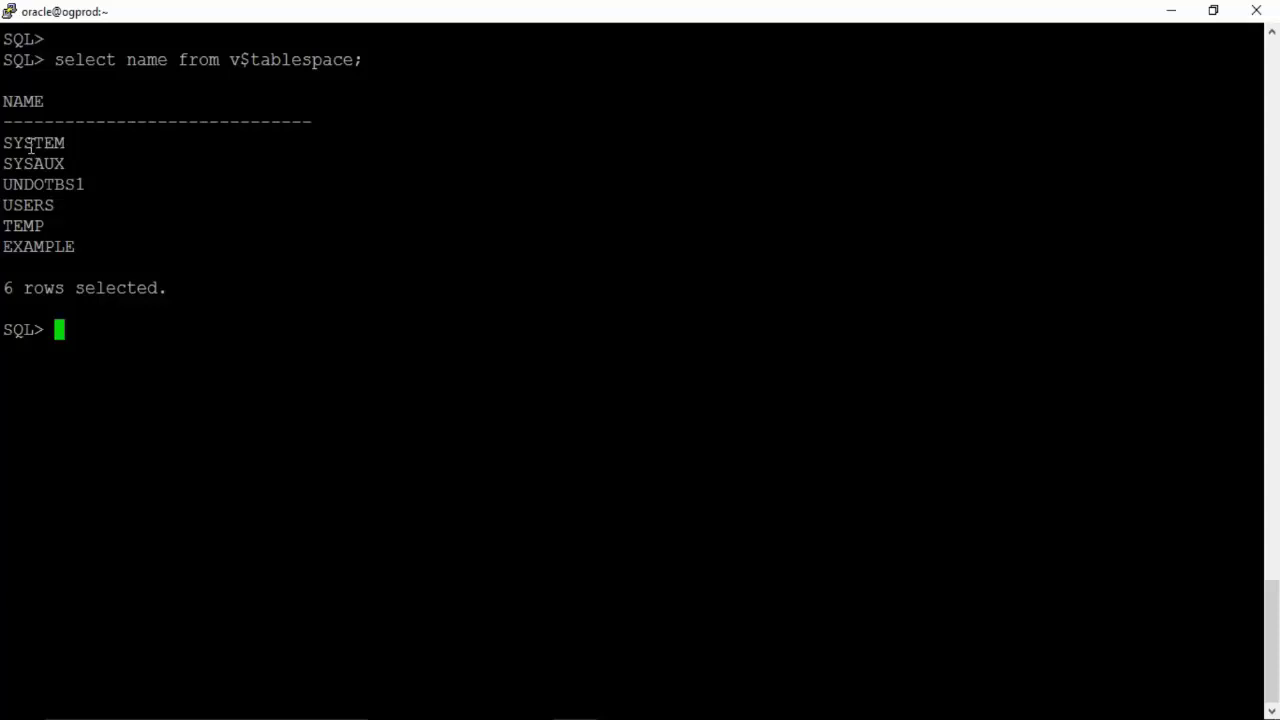
pyautogui.doubleClick(33, 142)
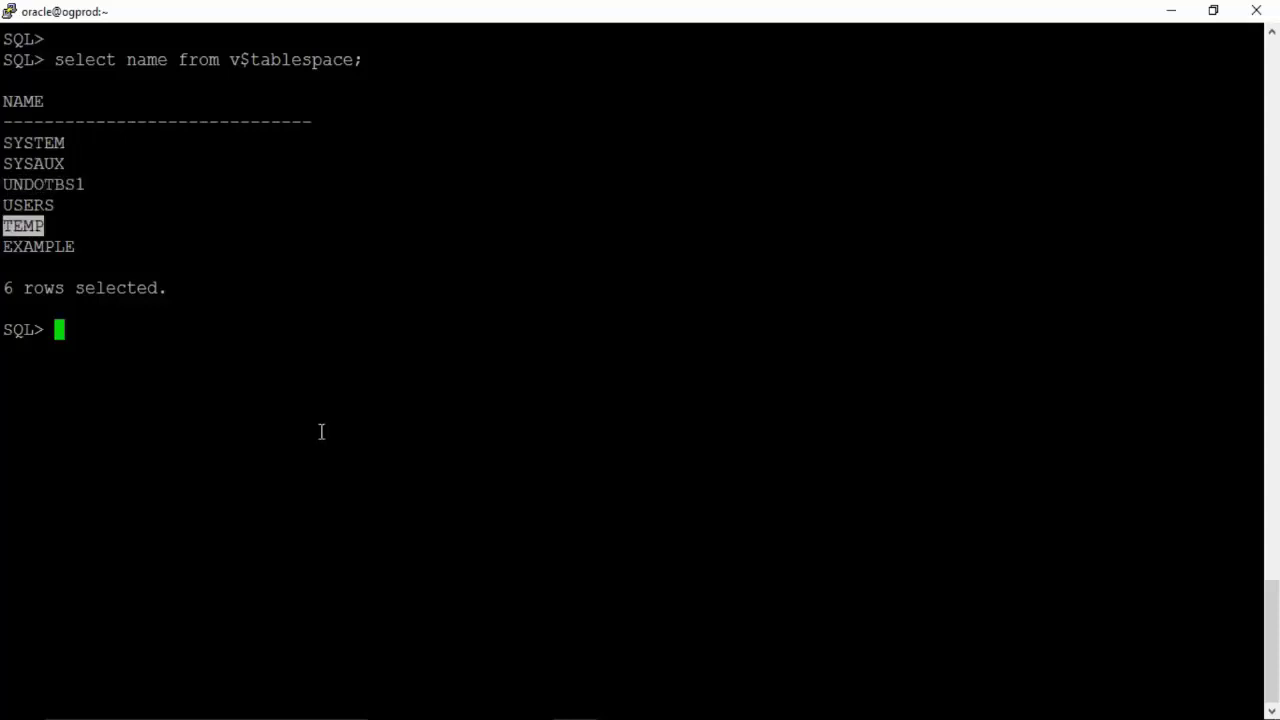
pyautogui.moveTo(325, 418)
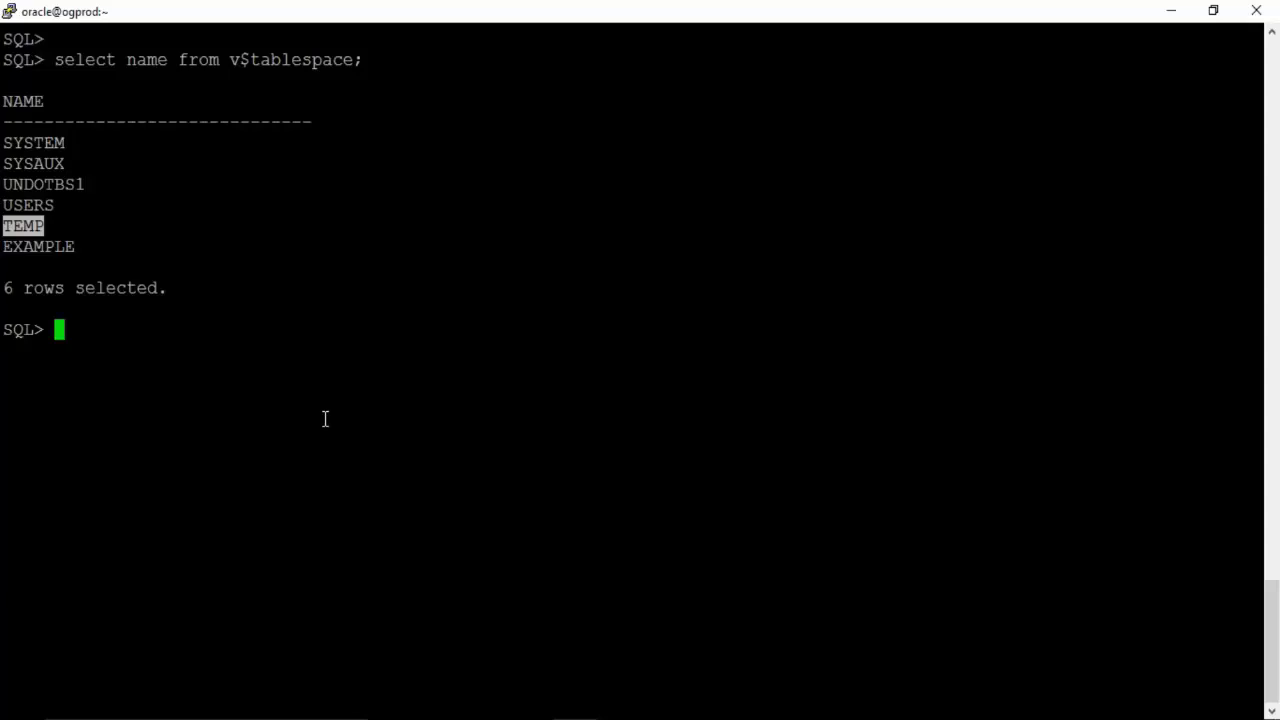
pyautogui.moveTo(311, 397)
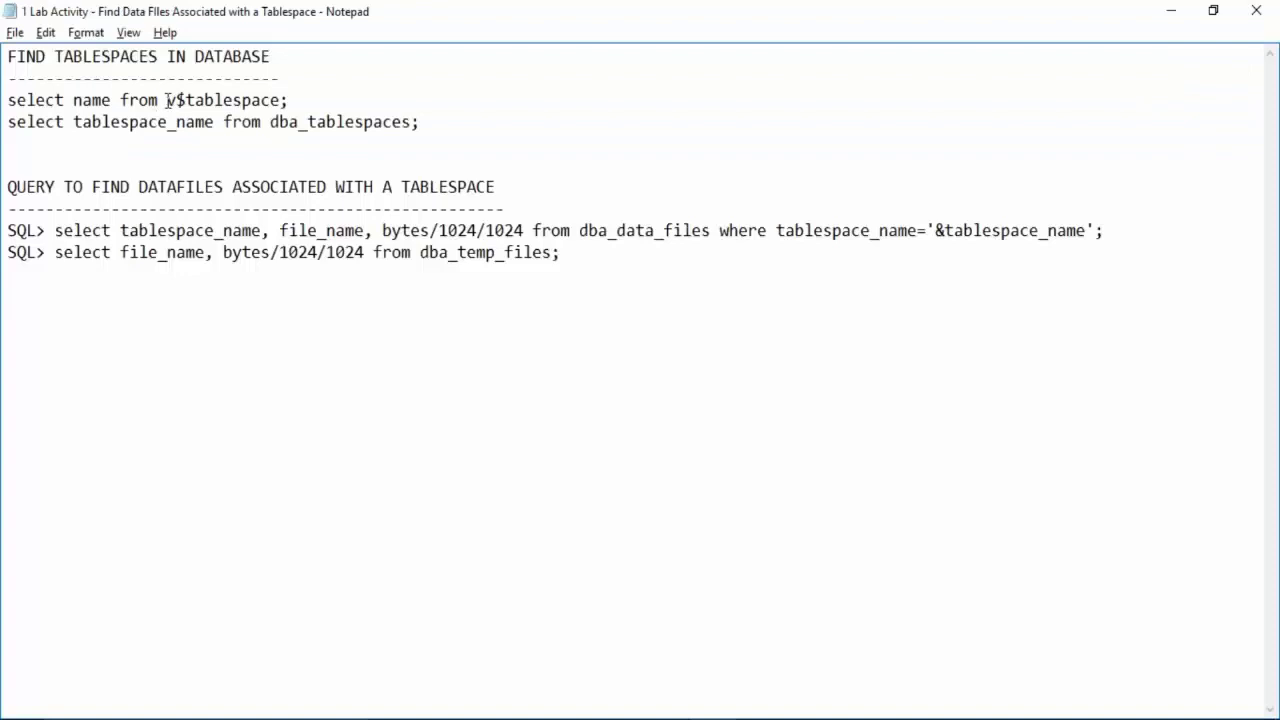
# - Select the 'select tablespace_name from dba_tablespaces;' query text in the lab notes
pyautogui.doubleClick(176, 100)
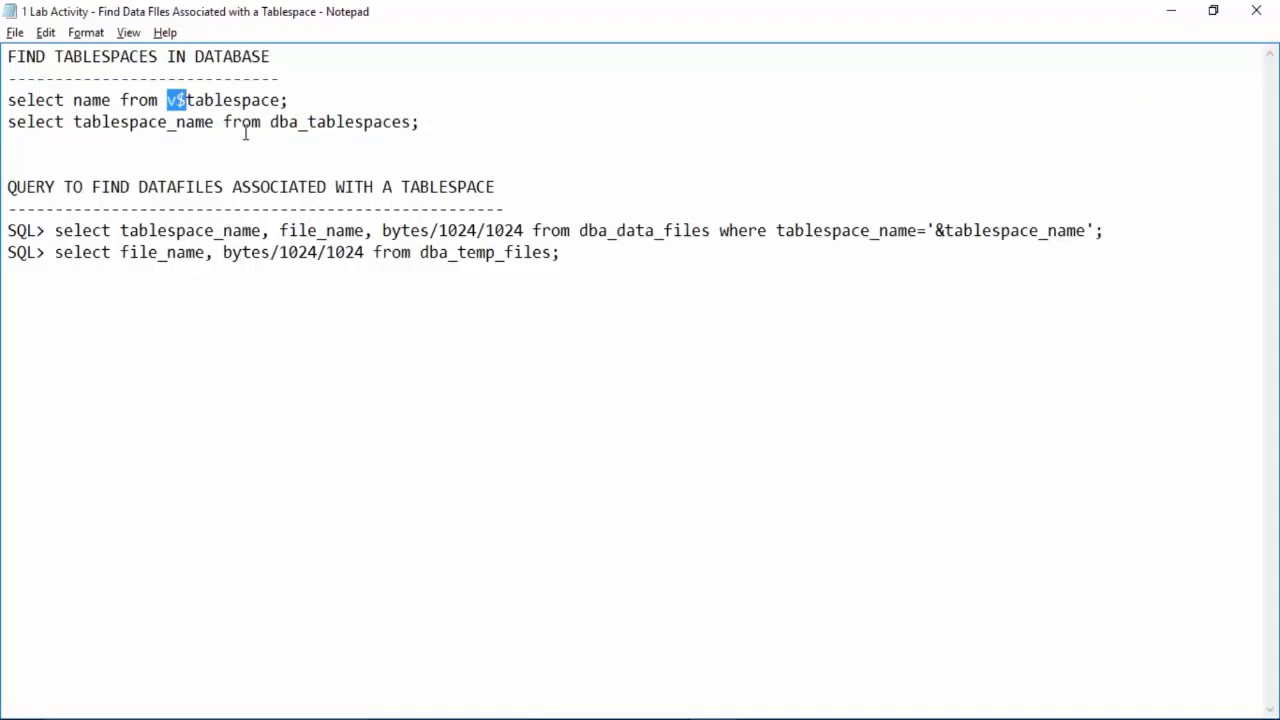
pyautogui.doubleClick(284, 121)
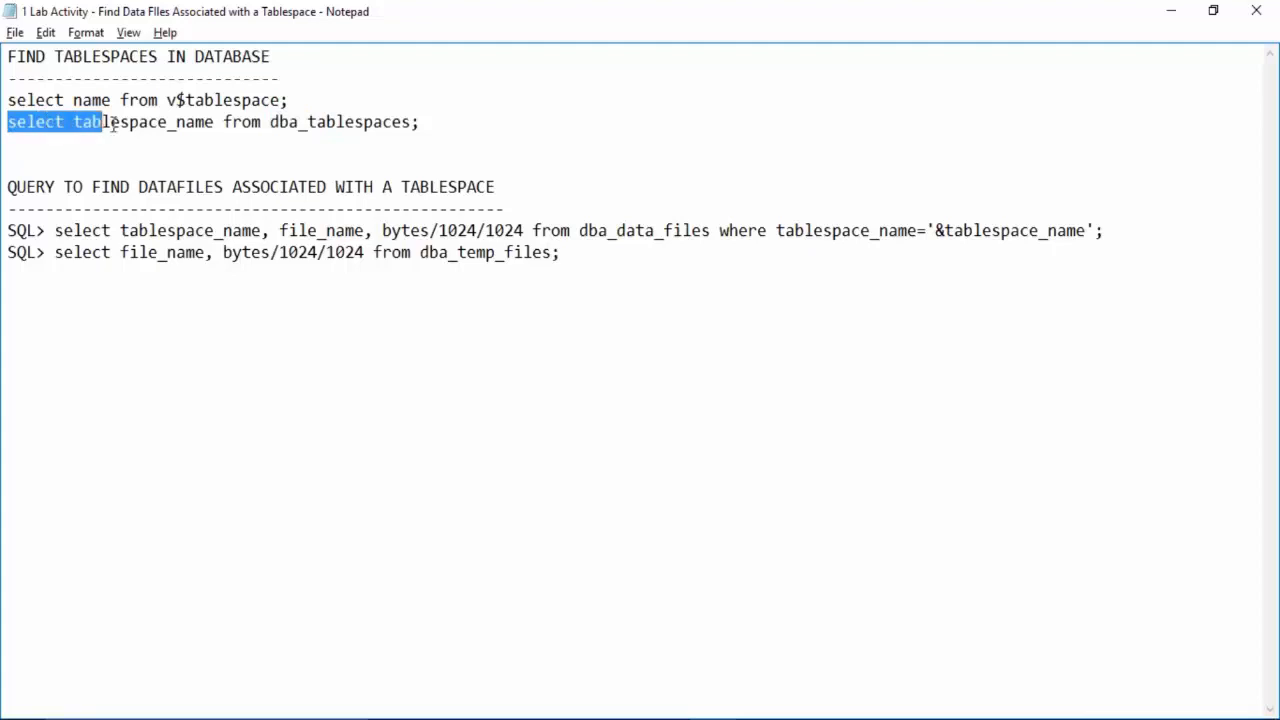
pyautogui.doubleClick(145, 122)
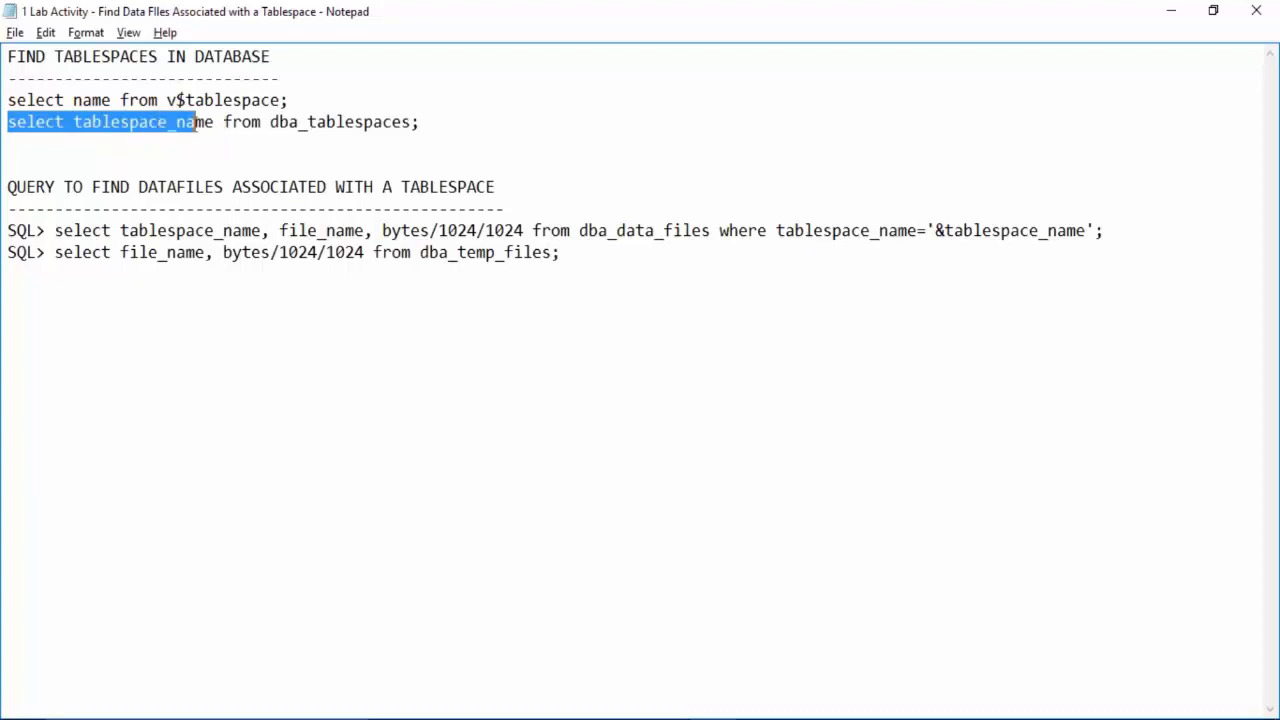
pyautogui.moveTo(197, 121); pyautogui.dragTo(405, 121)
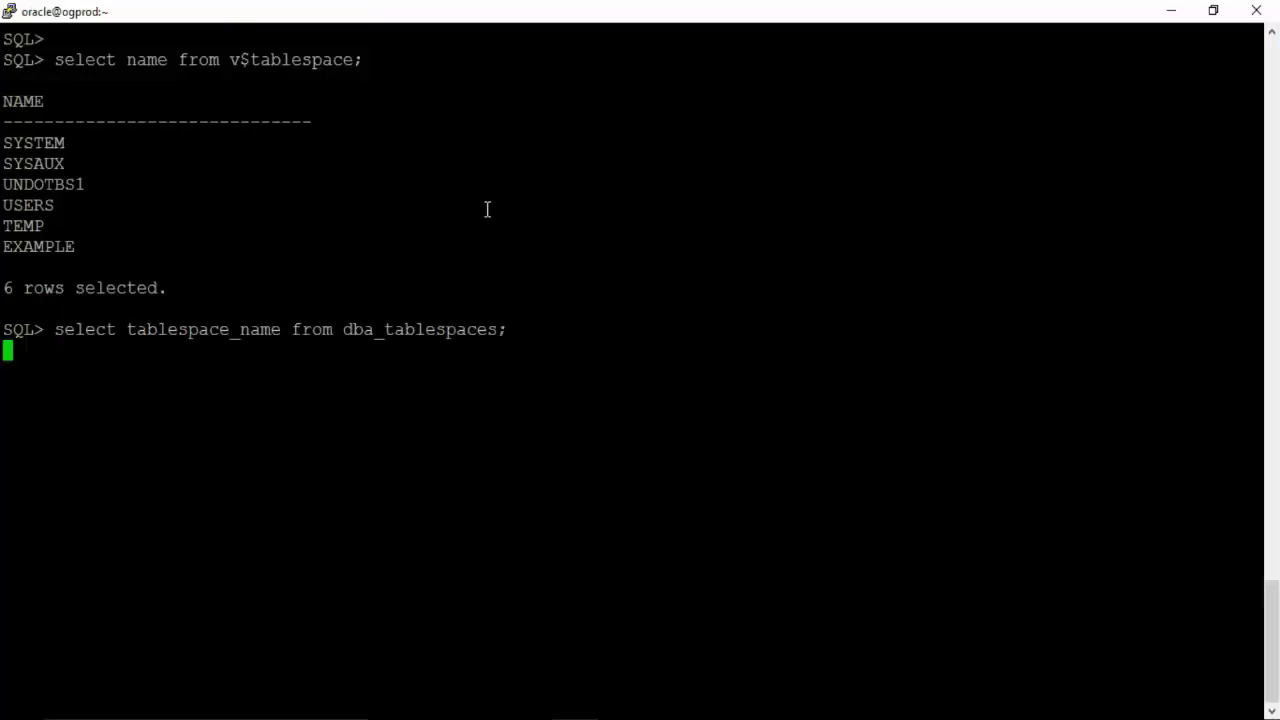
# - Run the dba_tablespaces query and mark the row count of its six-row result
pyautogui.press('Return')
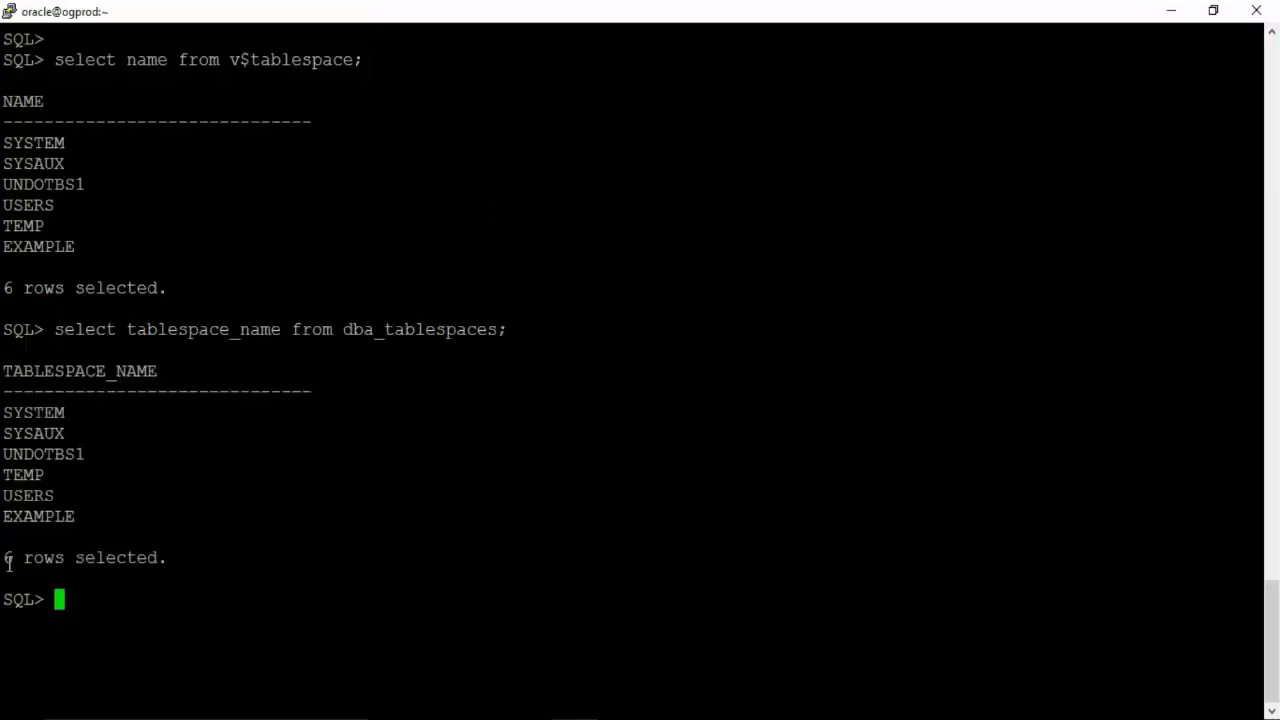
pyautogui.doubleClick(35, 412)
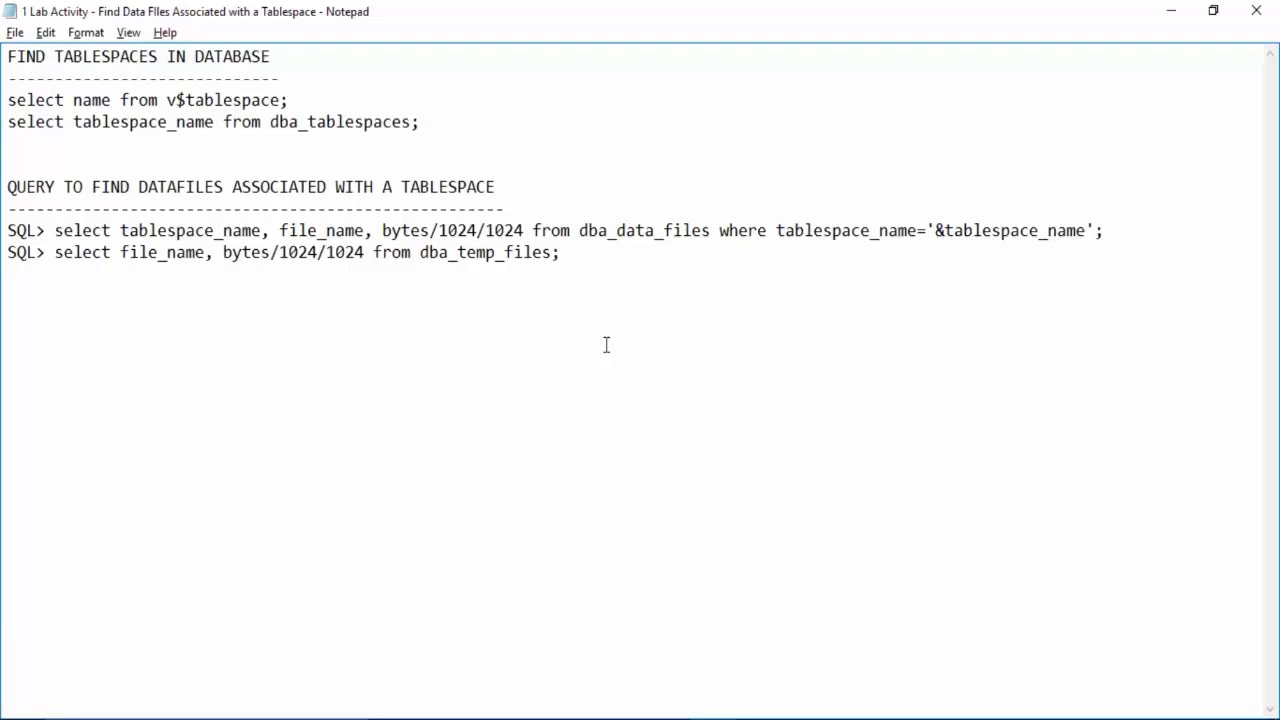
# - Highlight the datafile query's file_name column and bytes/1024/1024 megabytes calculation
pyautogui.press('Enter')
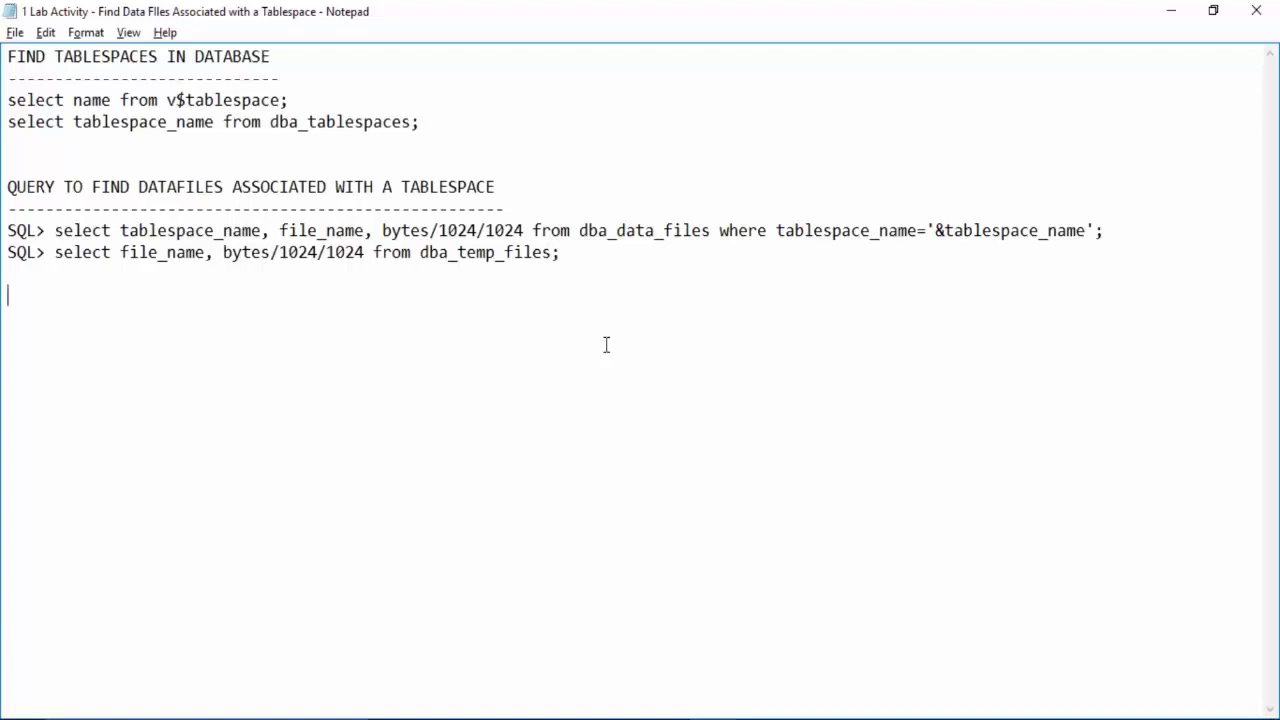
pyautogui.moveTo(613, 336)
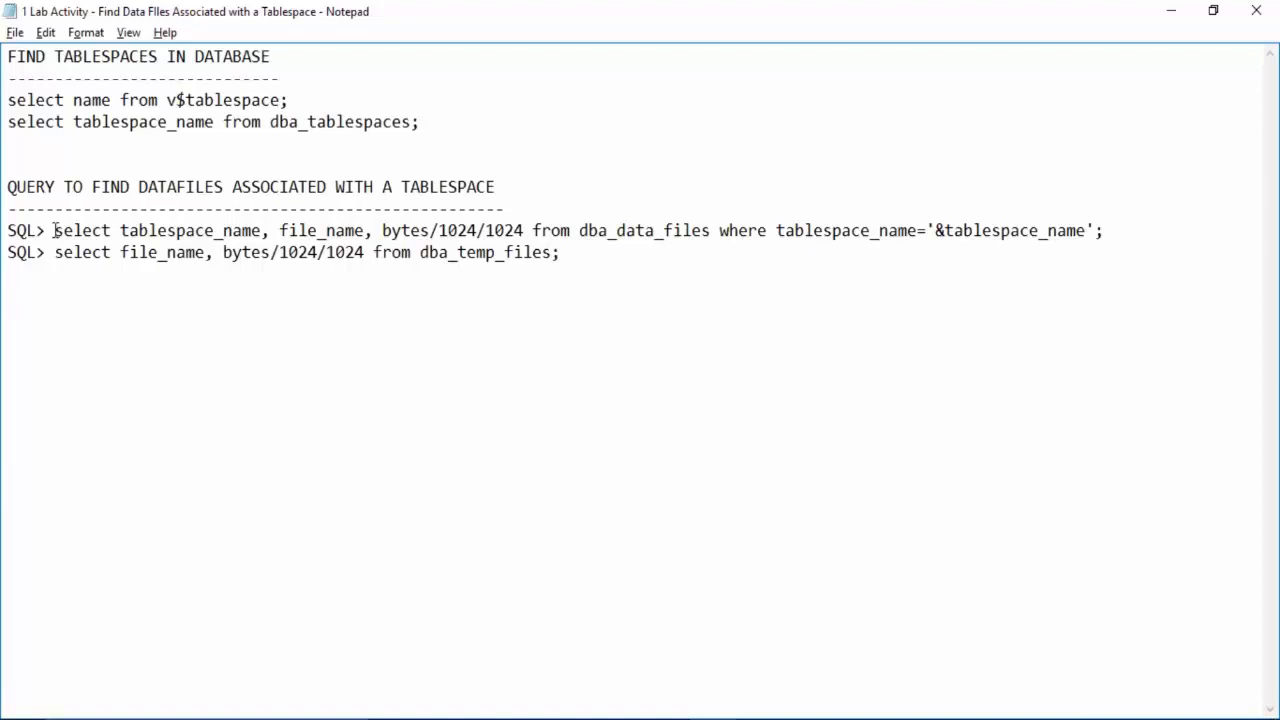
pyautogui.doubleClick(190, 230)
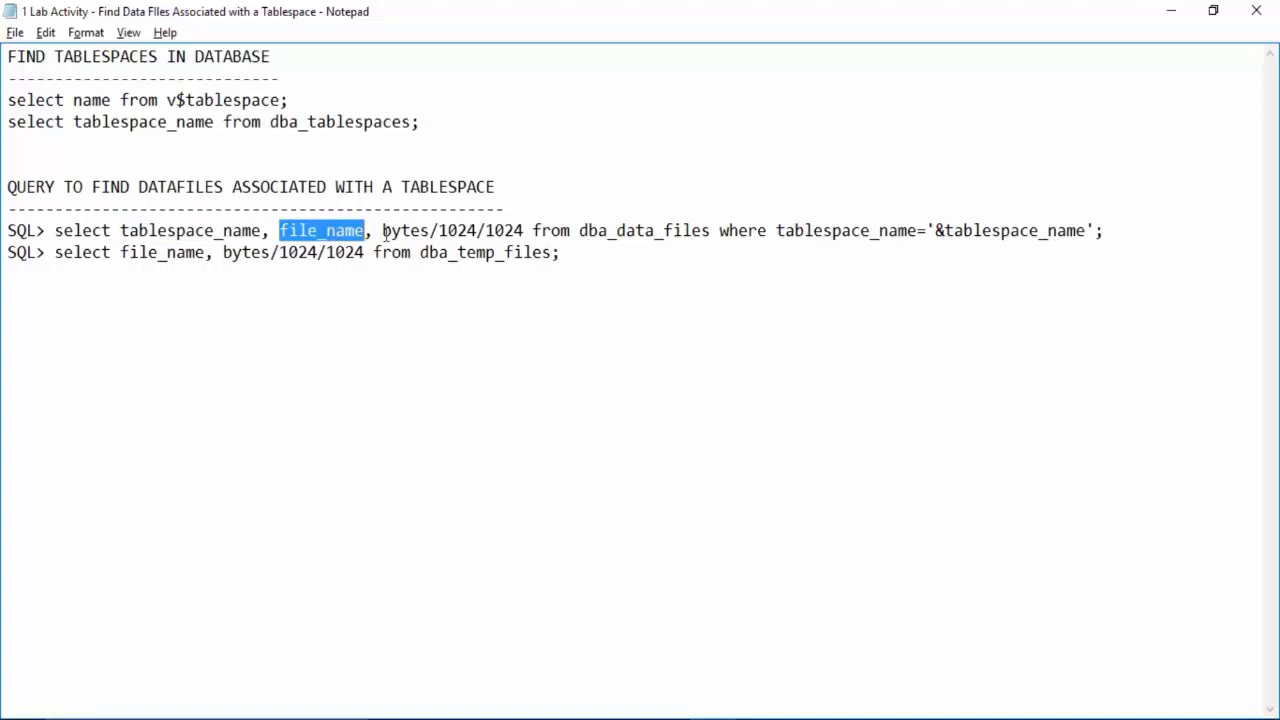
pyautogui.doubleClick(405, 230)
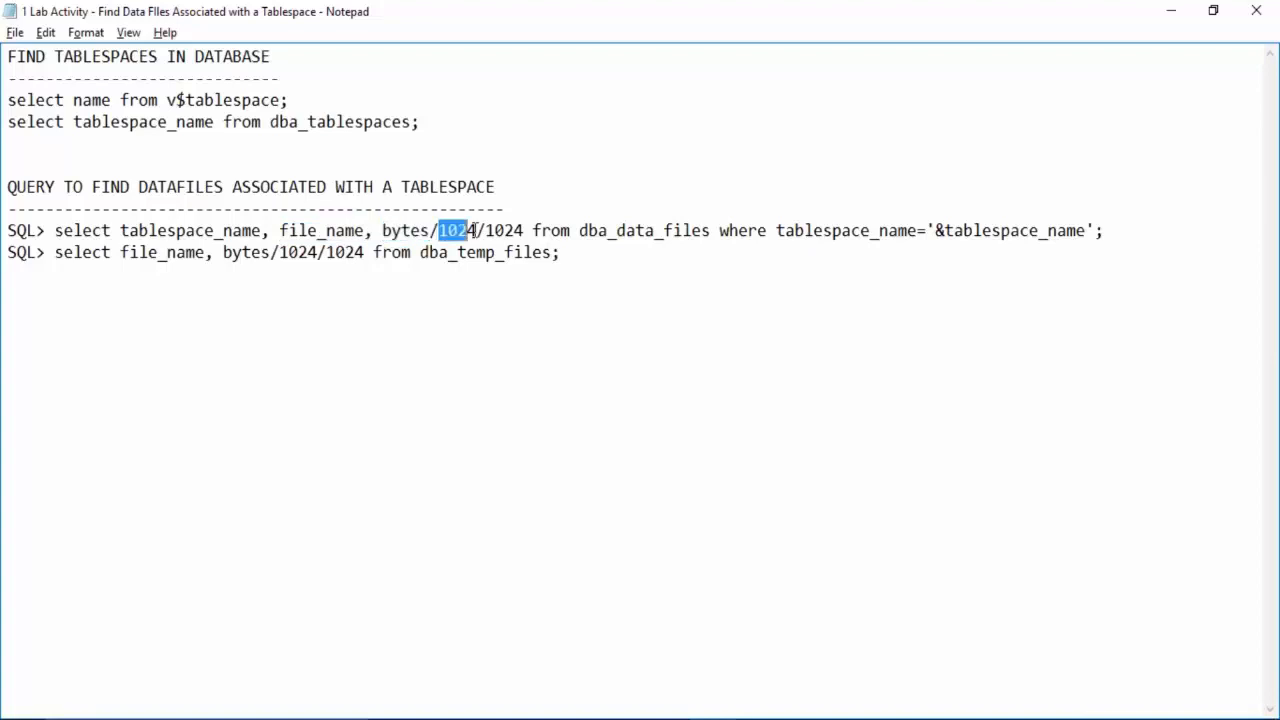
pyautogui.doubleClick(503, 230)
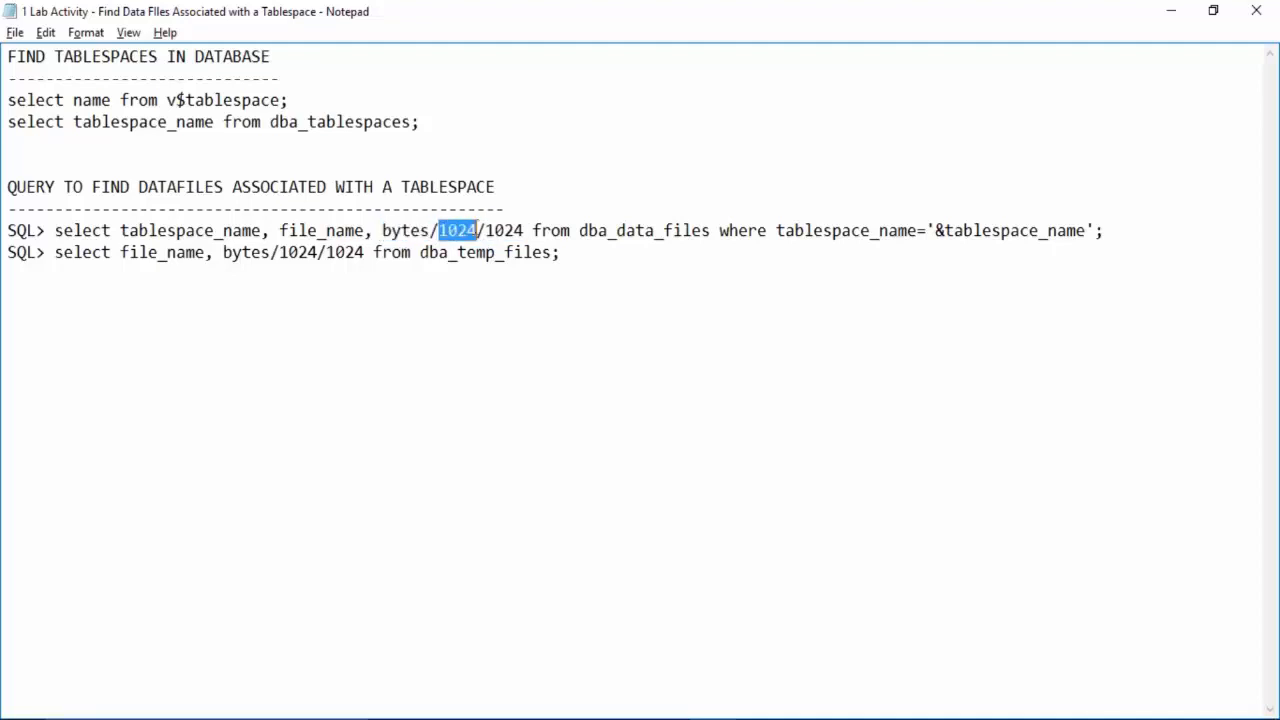
pyautogui.doubleClick(503, 230)
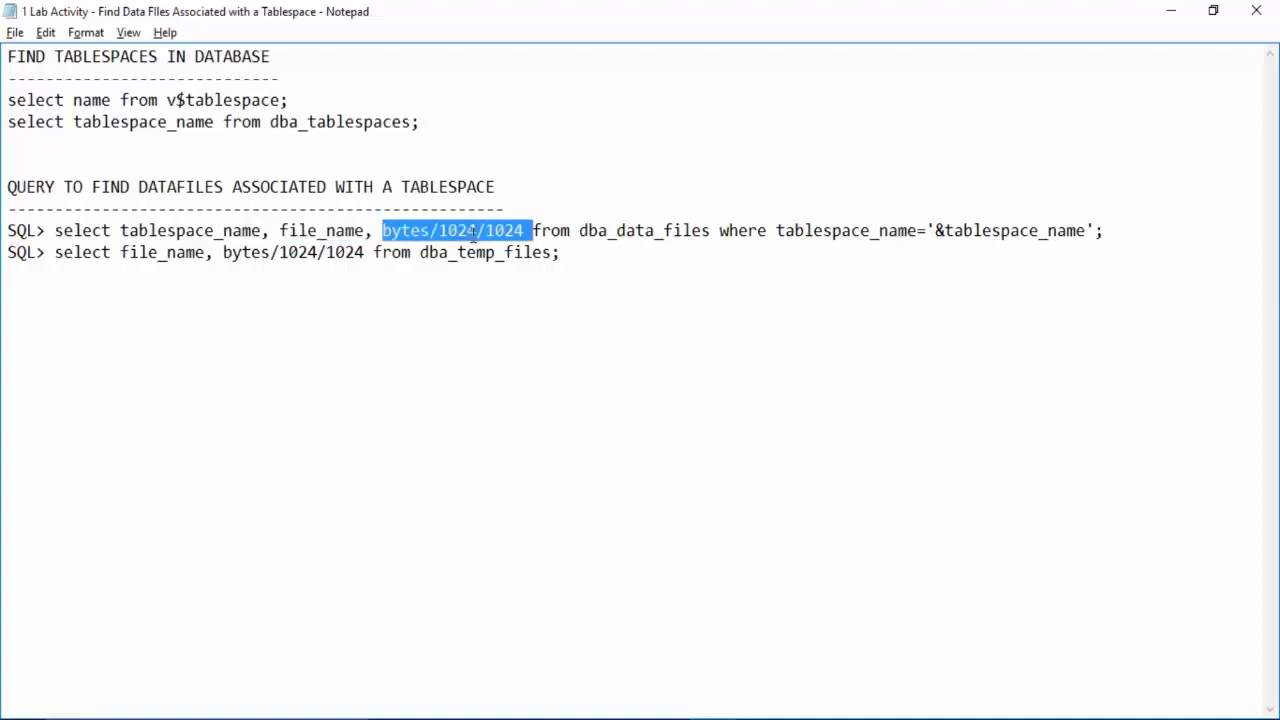
pyautogui.click(490, 308)
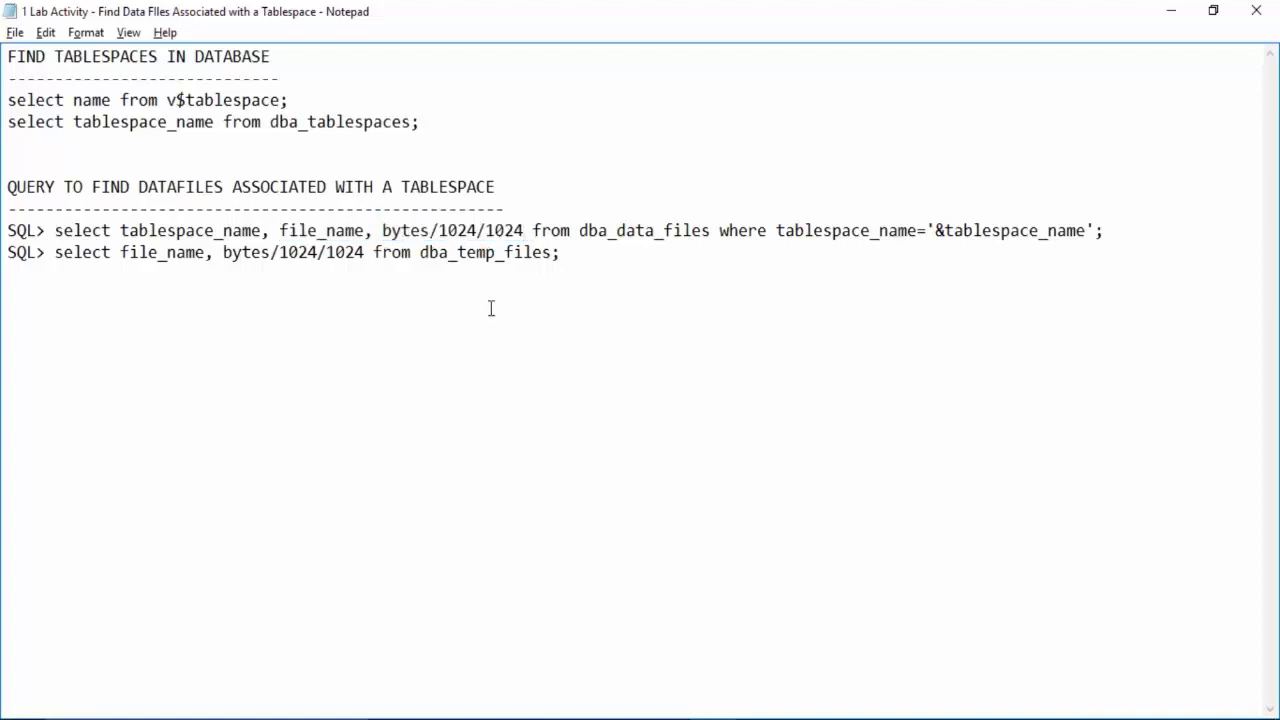
pyautogui.write('/102')
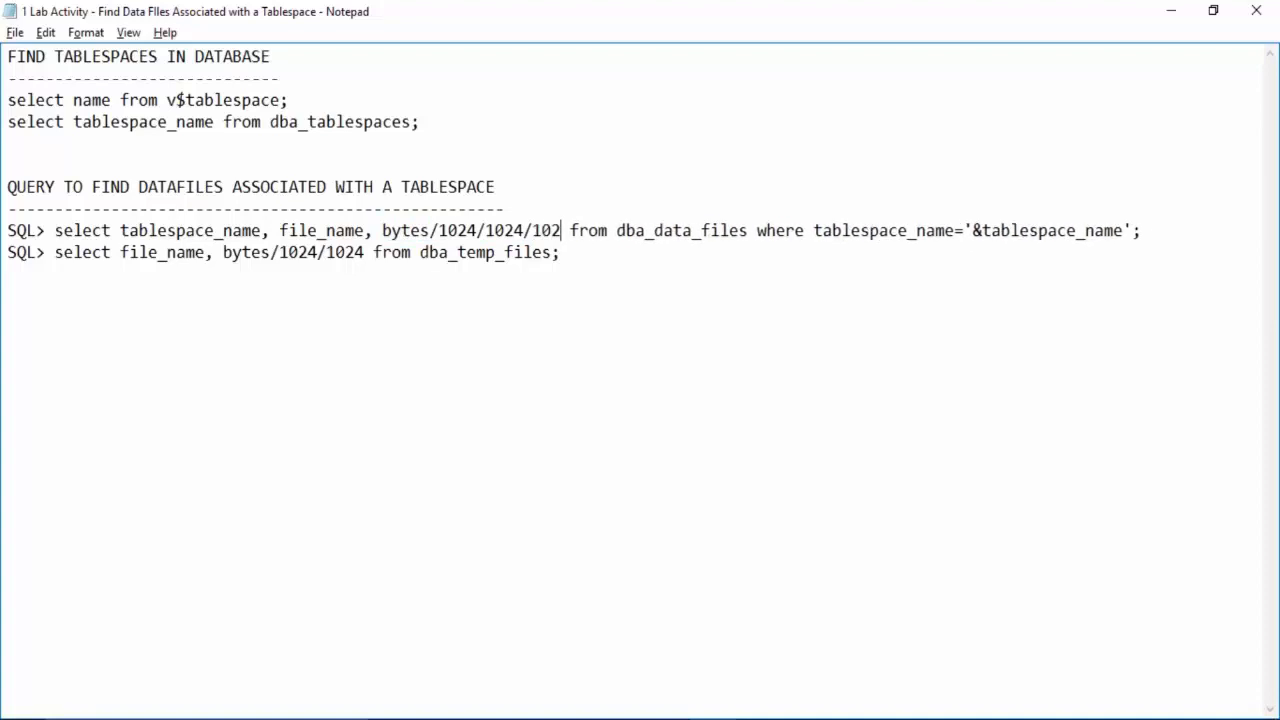
pyautogui.press('Backspace')
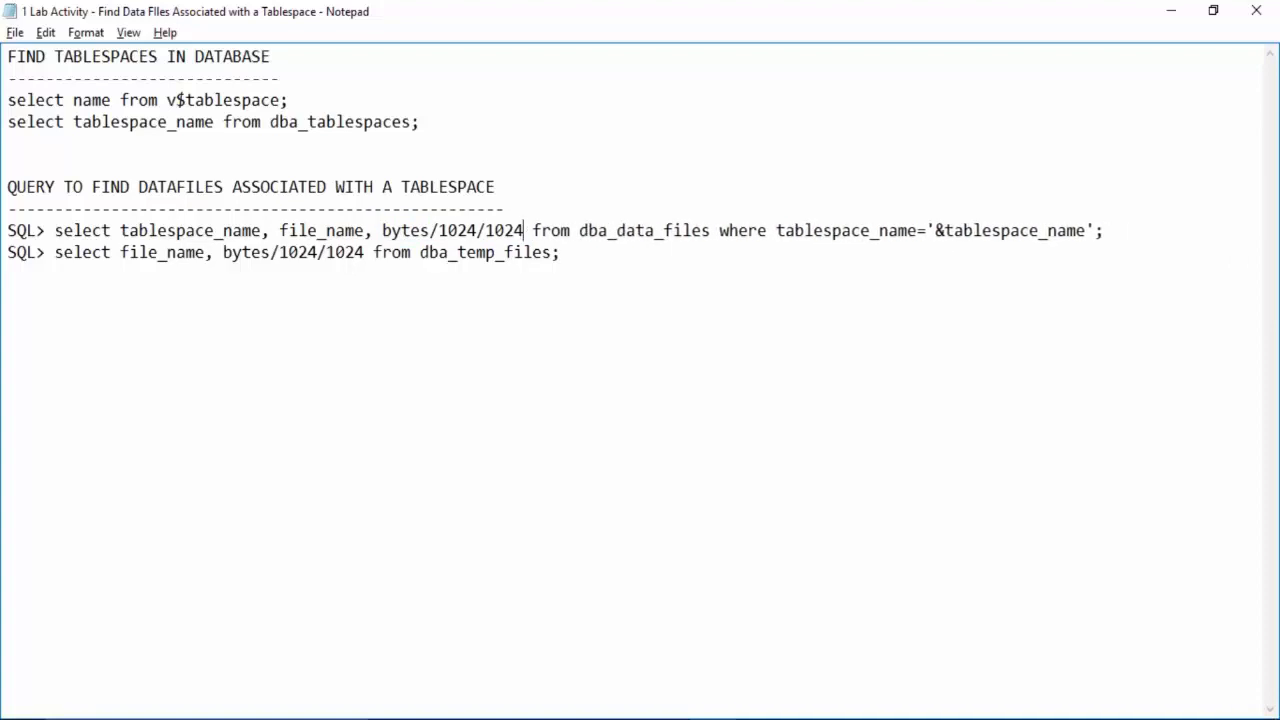
# - Highlight the from clause, dba_data_files view and &tablespace_name substitution variable
pyautogui.doubleClick(551, 230)
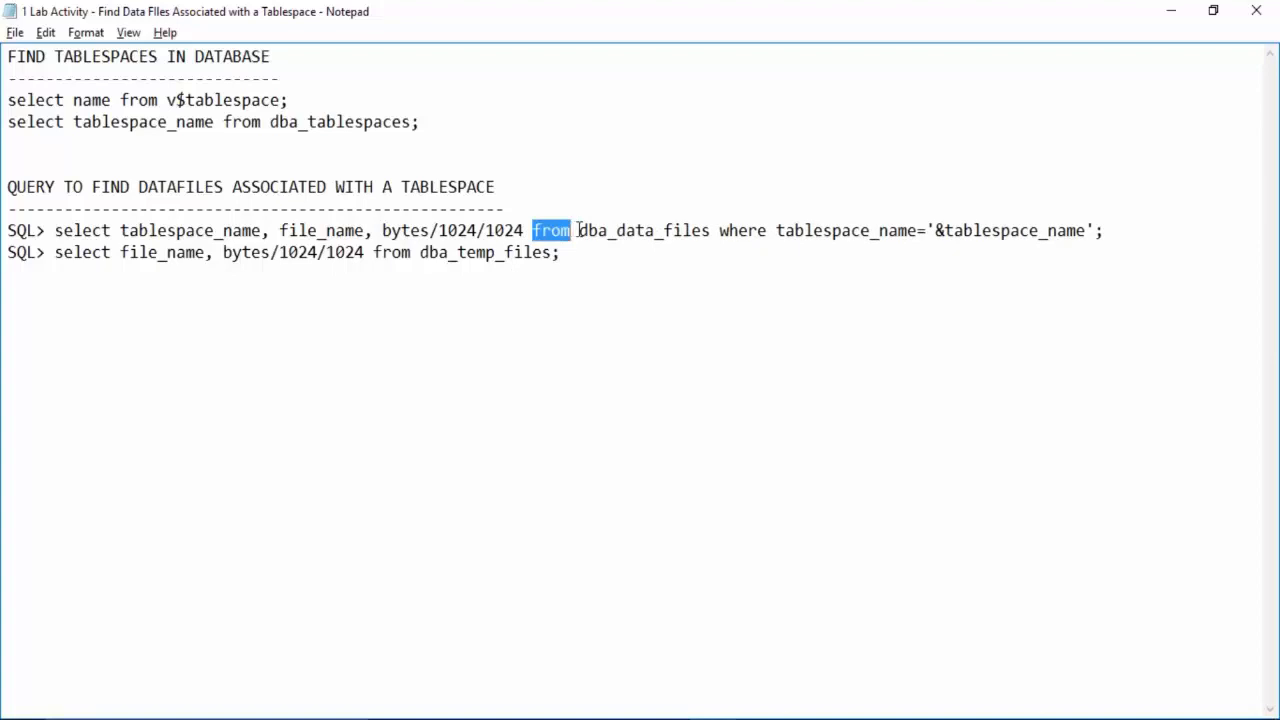
pyautogui.doubleClick(595, 230)
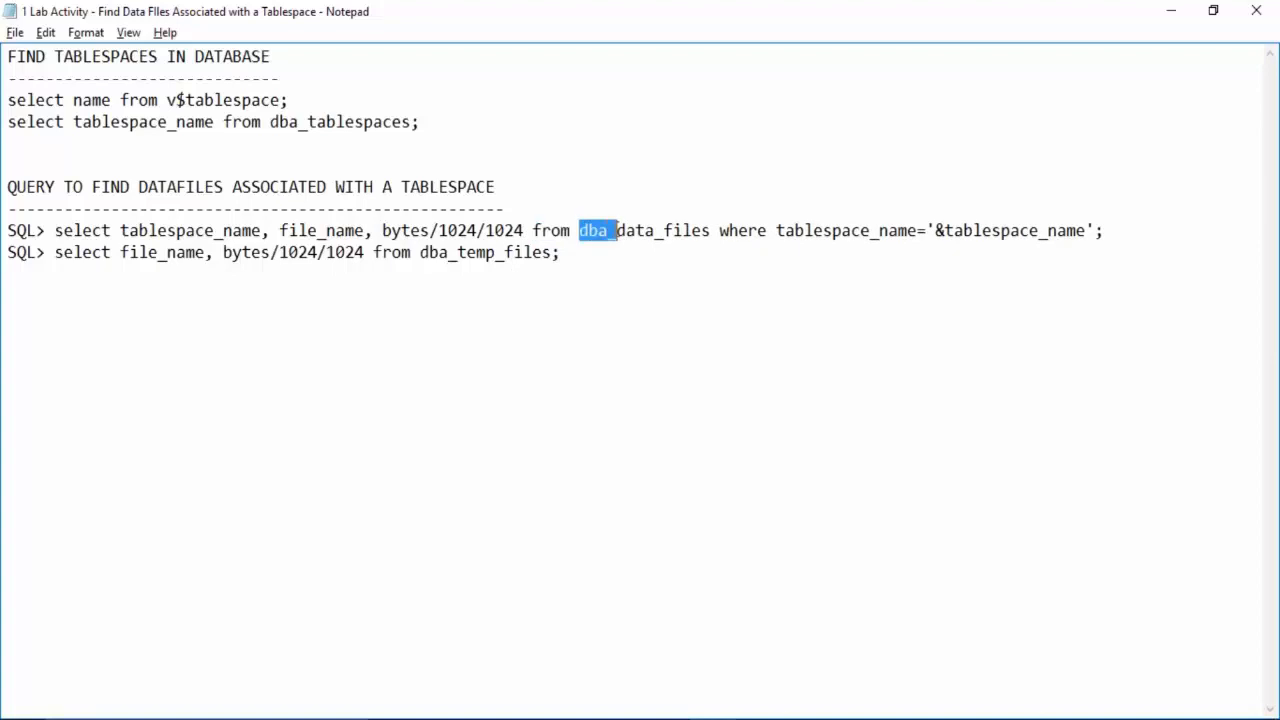
pyautogui.click(620, 230)
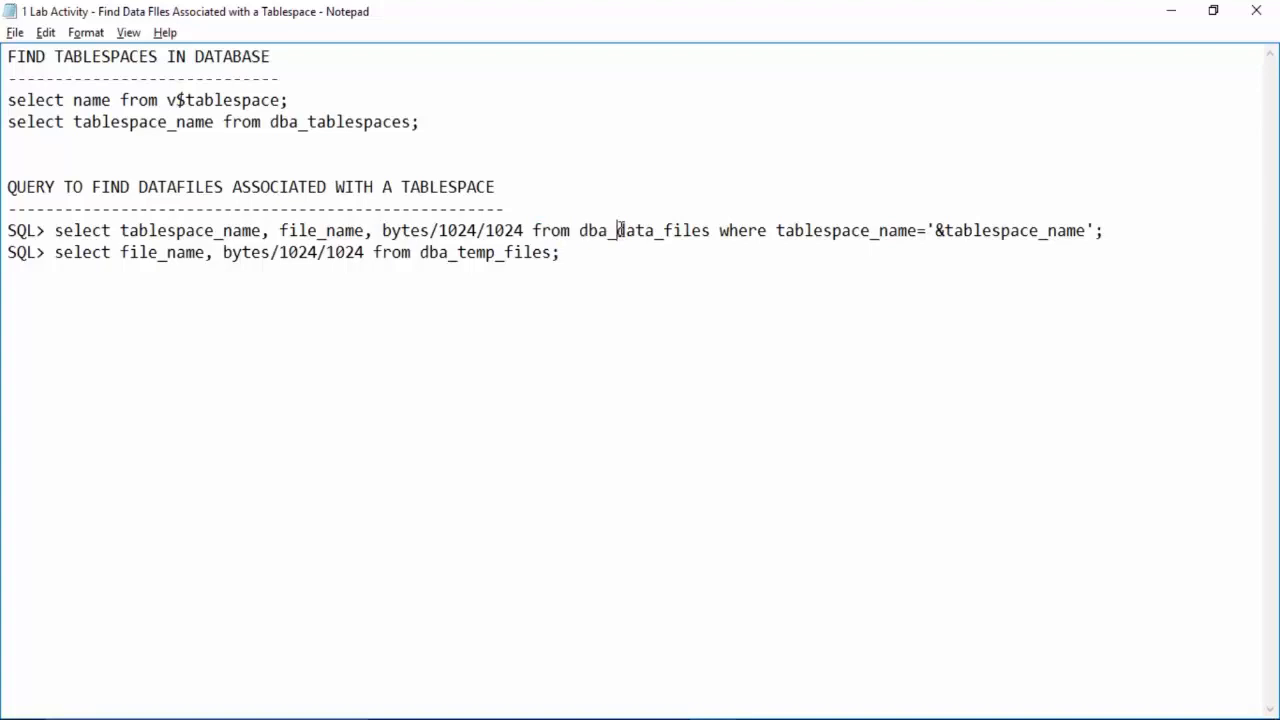
pyautogui.doubleClick(660, 230)
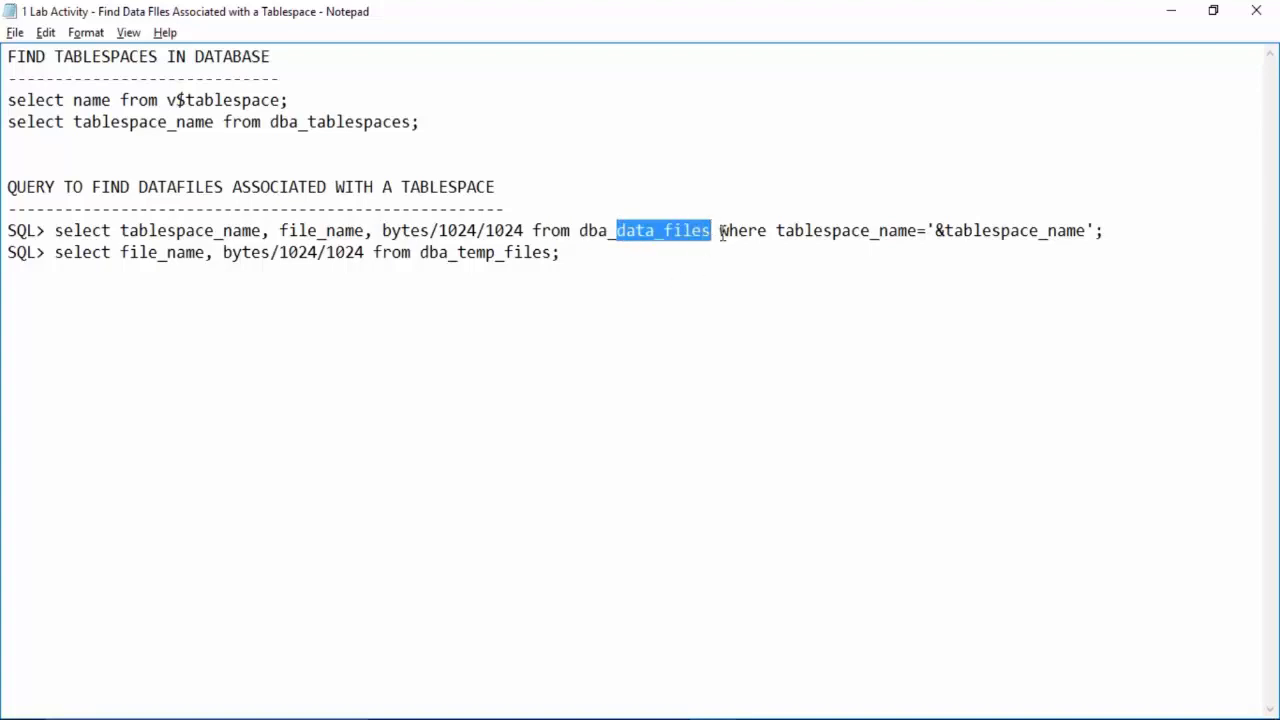
pyautogui.doubleClick(744, 231)
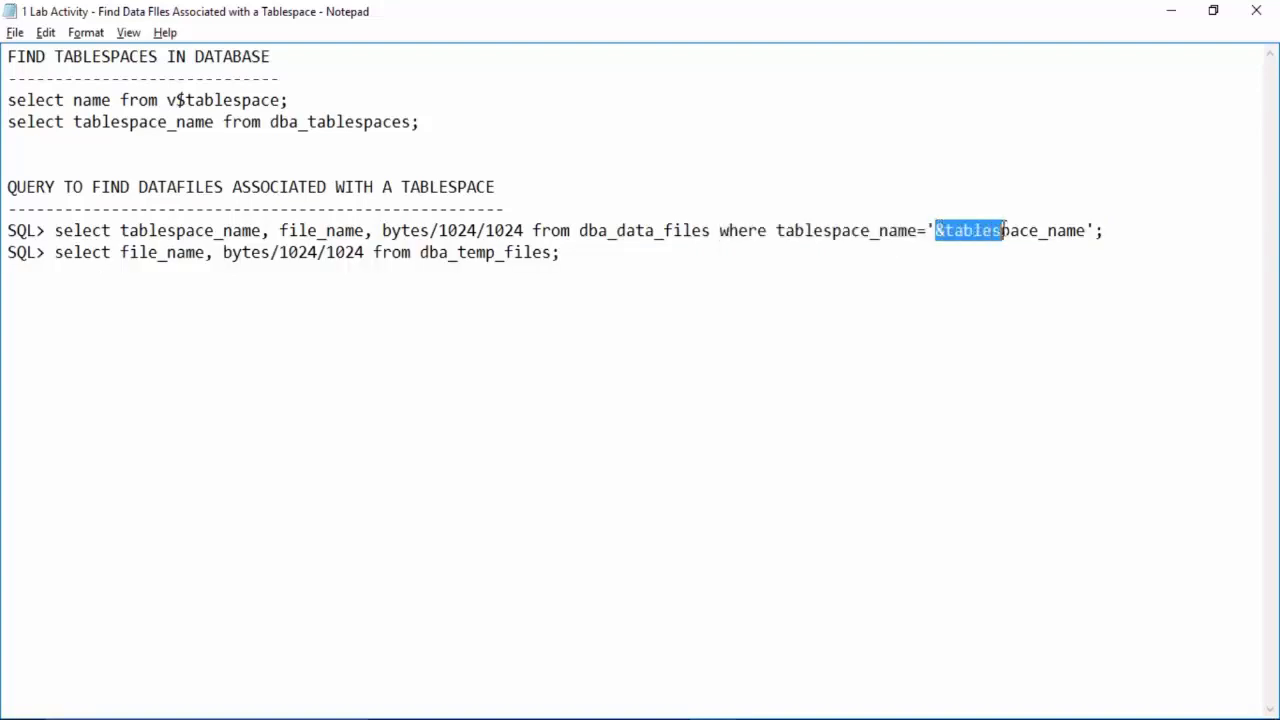
pyautogui.moveTo(1005, 230); pyautogui.dragTo(1085, 230)
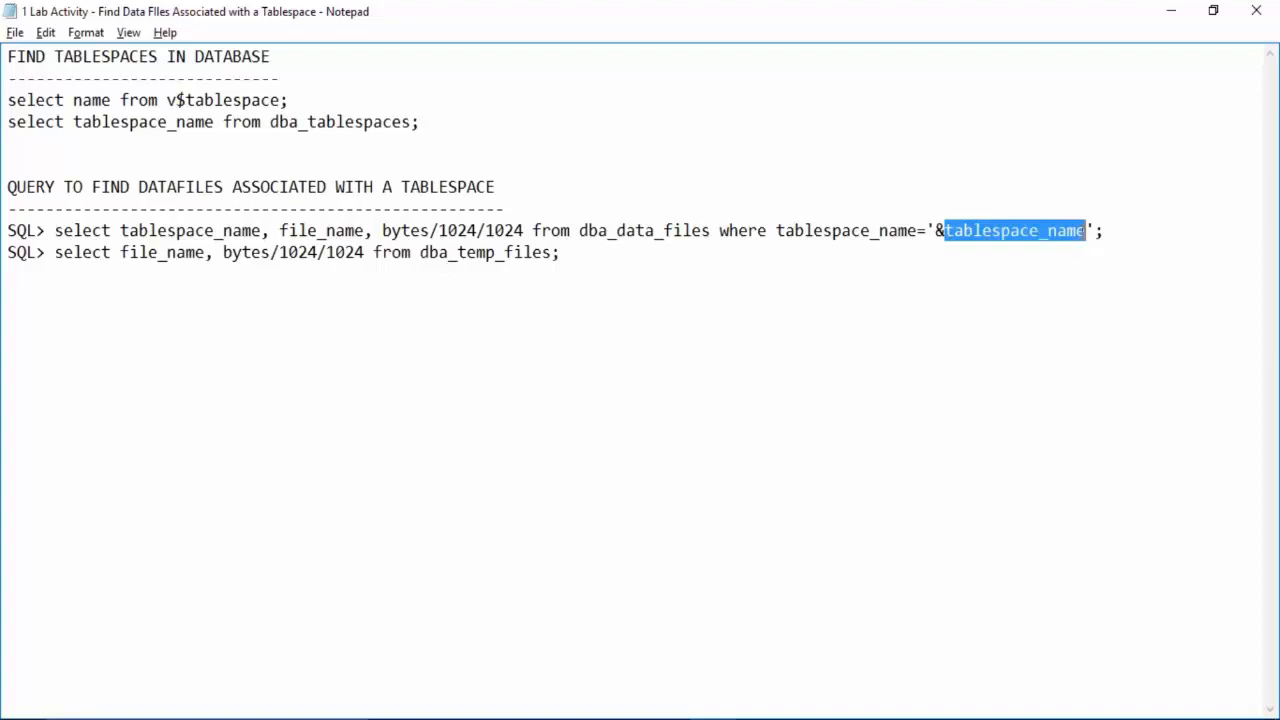
pyautogui.moveTo(892, 230)
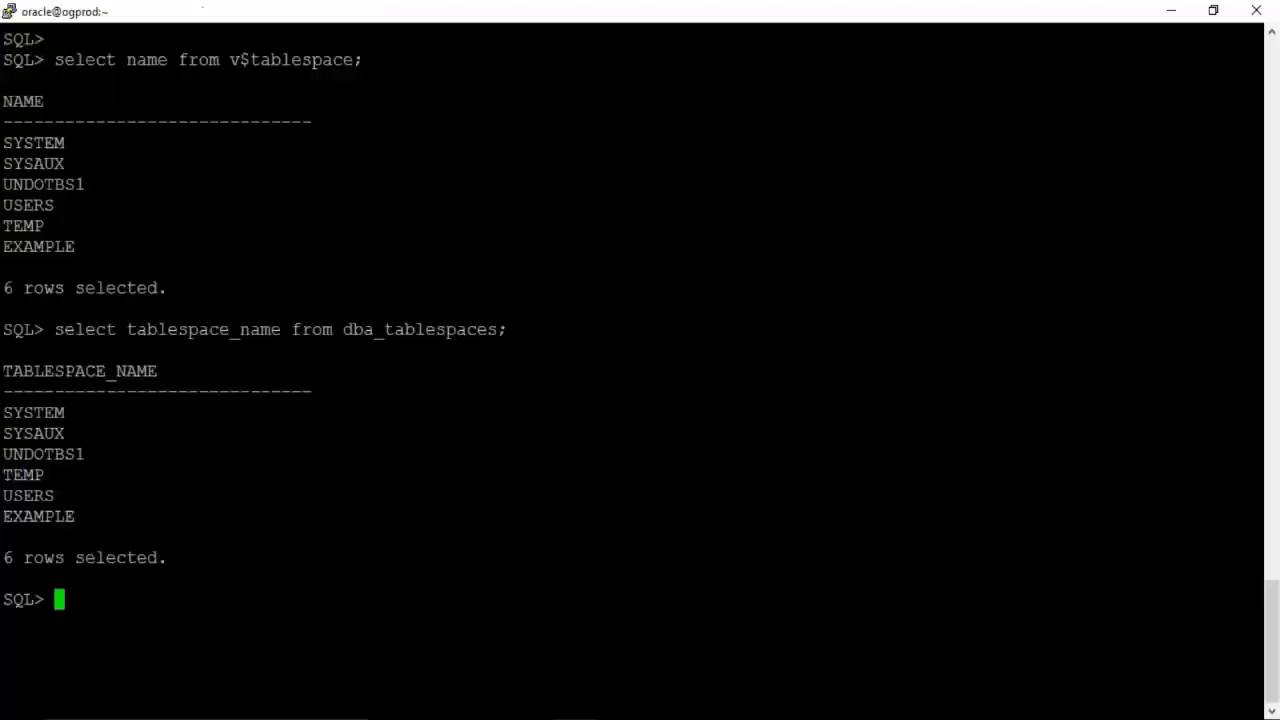
# - Run the dba_data_files query for SYSTEM, listing system01.dbf at 750 MB
pyautogui.write("select tablespace_name, file_name, bytes/1024/1024 from dba_data_files where tablespace_name='&tablespace_name';")
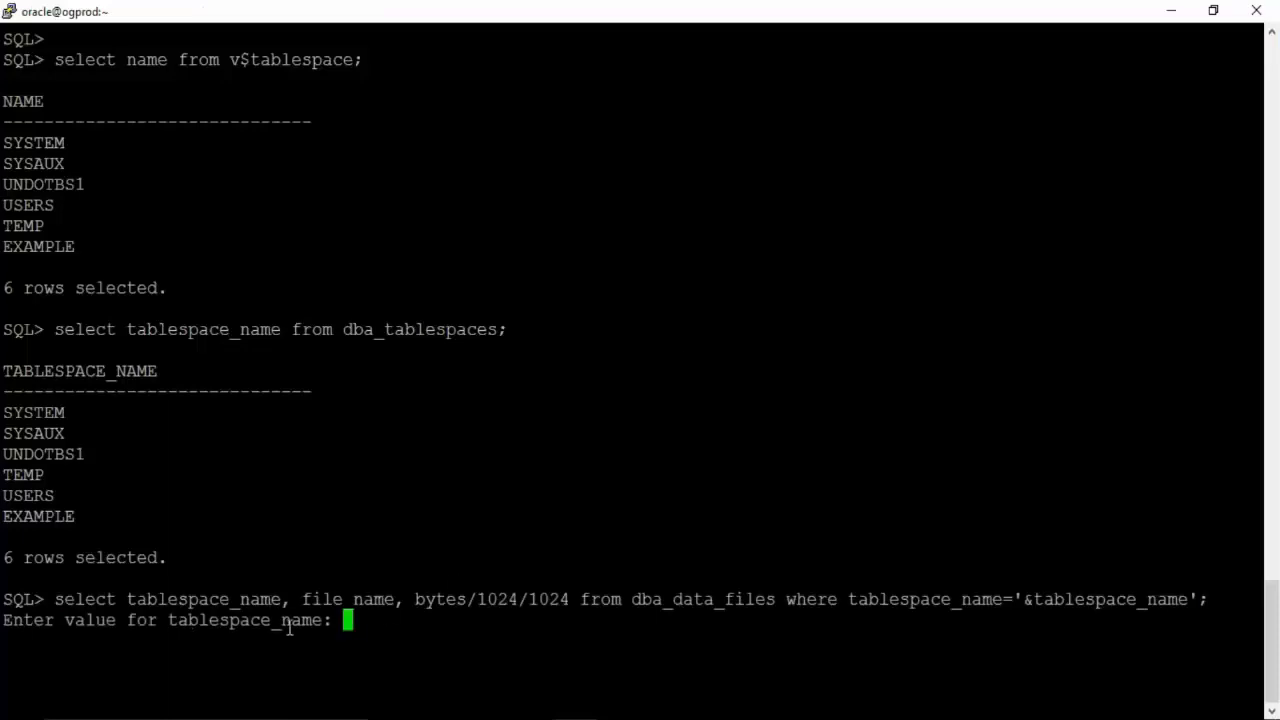
pyautogui.doubleClick(243, 621)
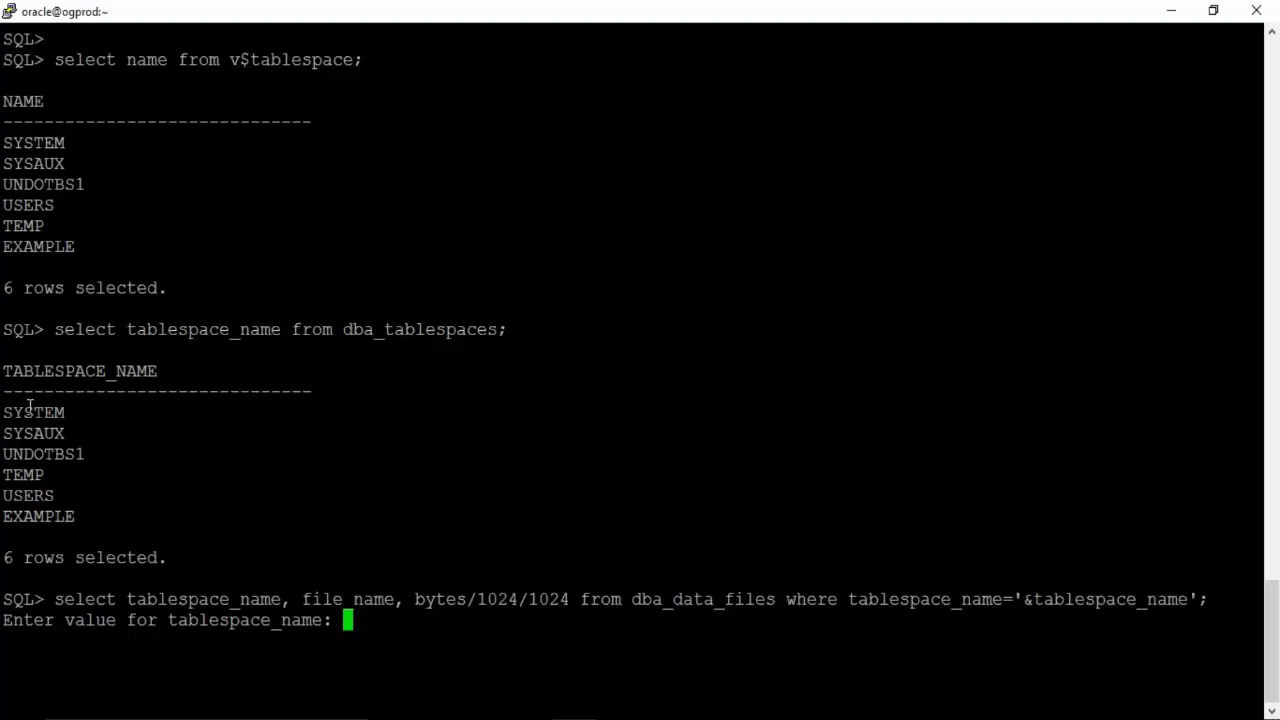
pyautogui.doubleClick(33, 412)
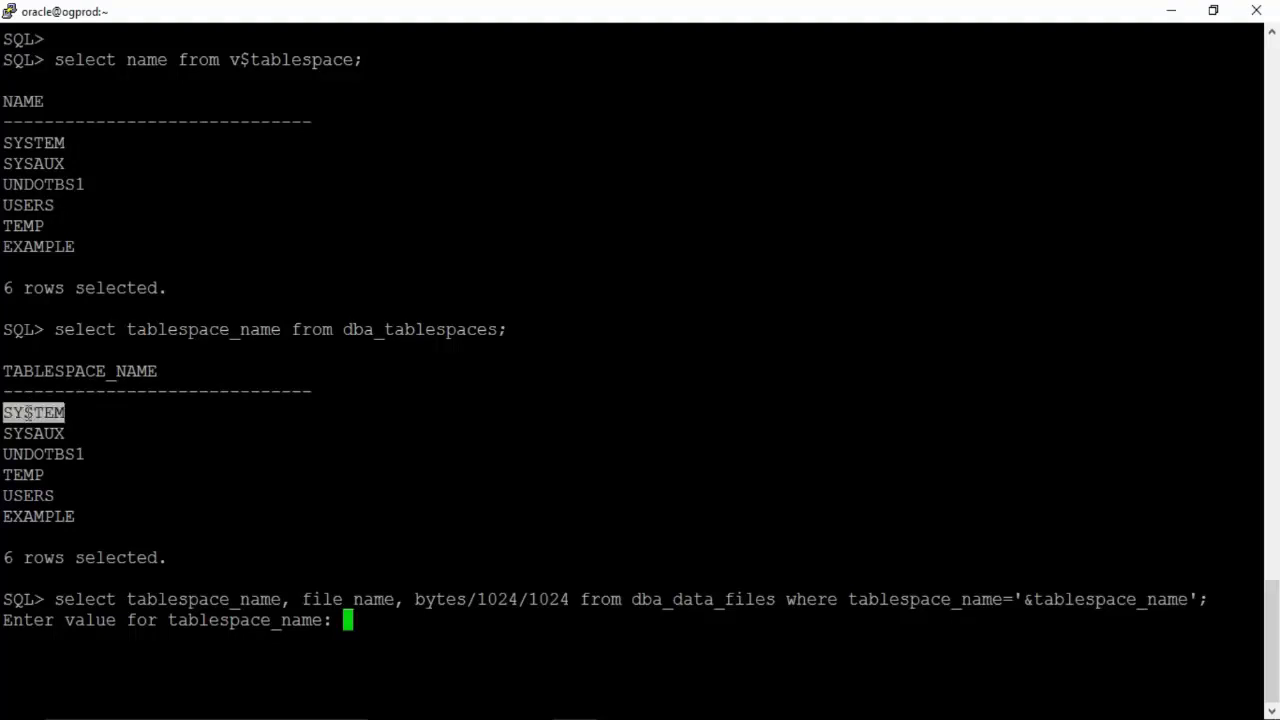
pyautogui.write('SYSTEM')
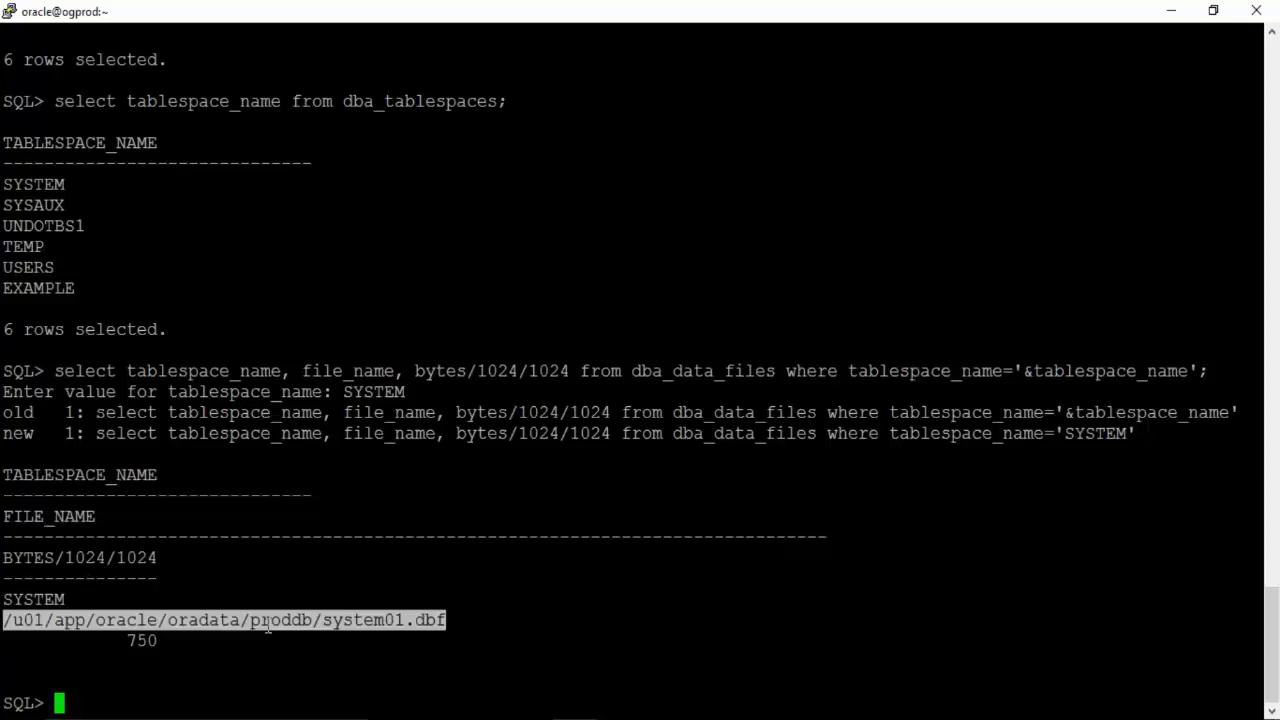
pyautogui.moveTo(130, 642)
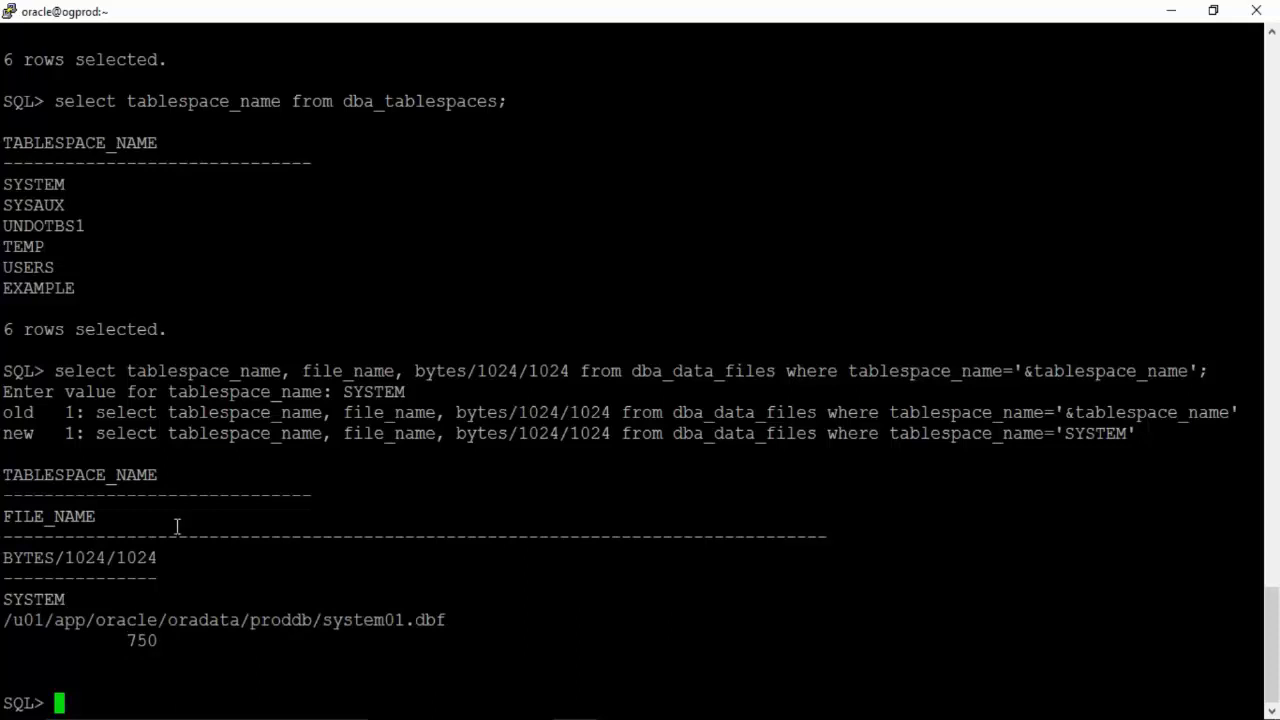
pyautogui.moveTo(229, 599)
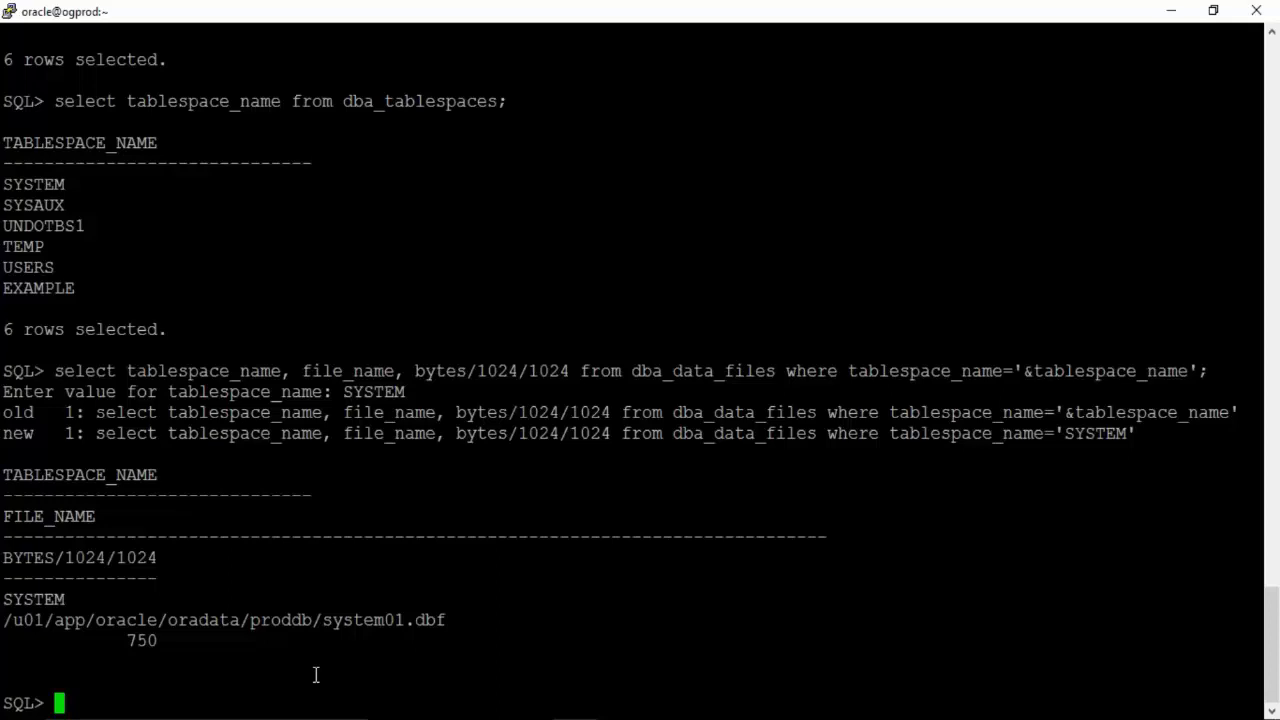
# - Set line size 999, format file_name as a50, and rerun the query for SYSTEM
pyautogui.write('set lines 999;')
pyautogui.write('/')
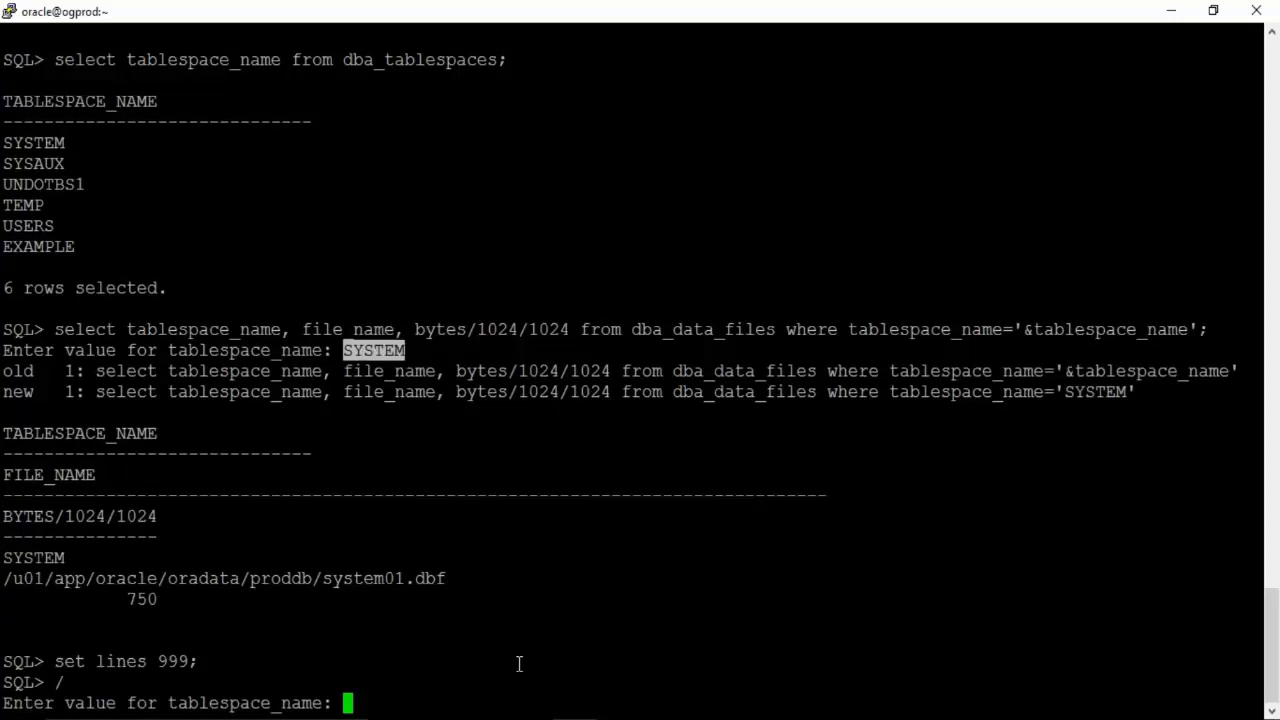
pyautogui.write('SYSTEM')
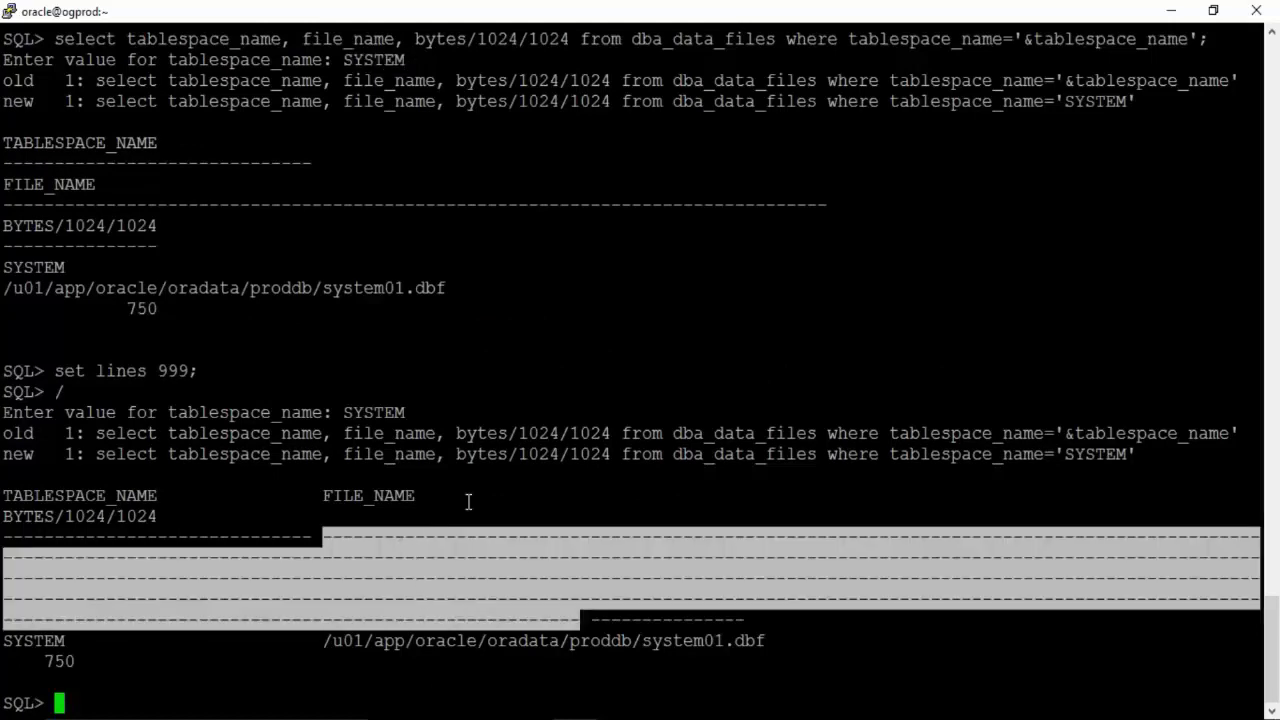
pyautogui.write('col')
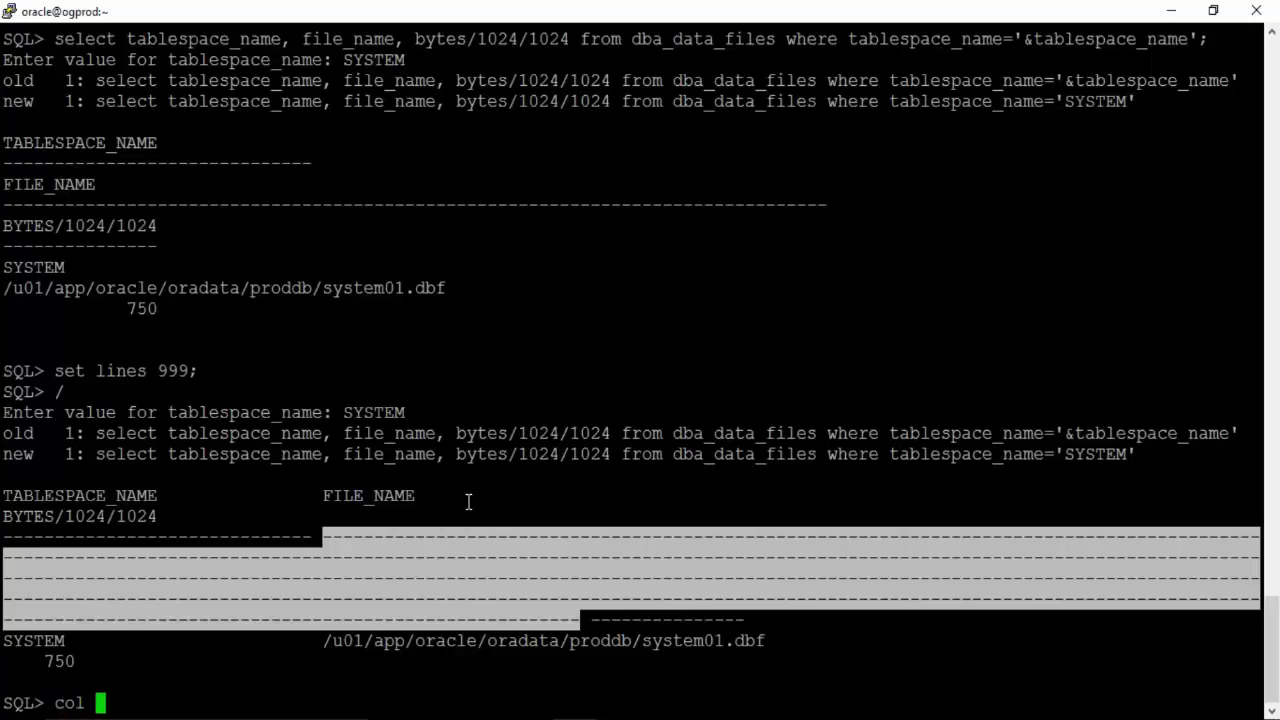
pyautogui.write('file_name fro')
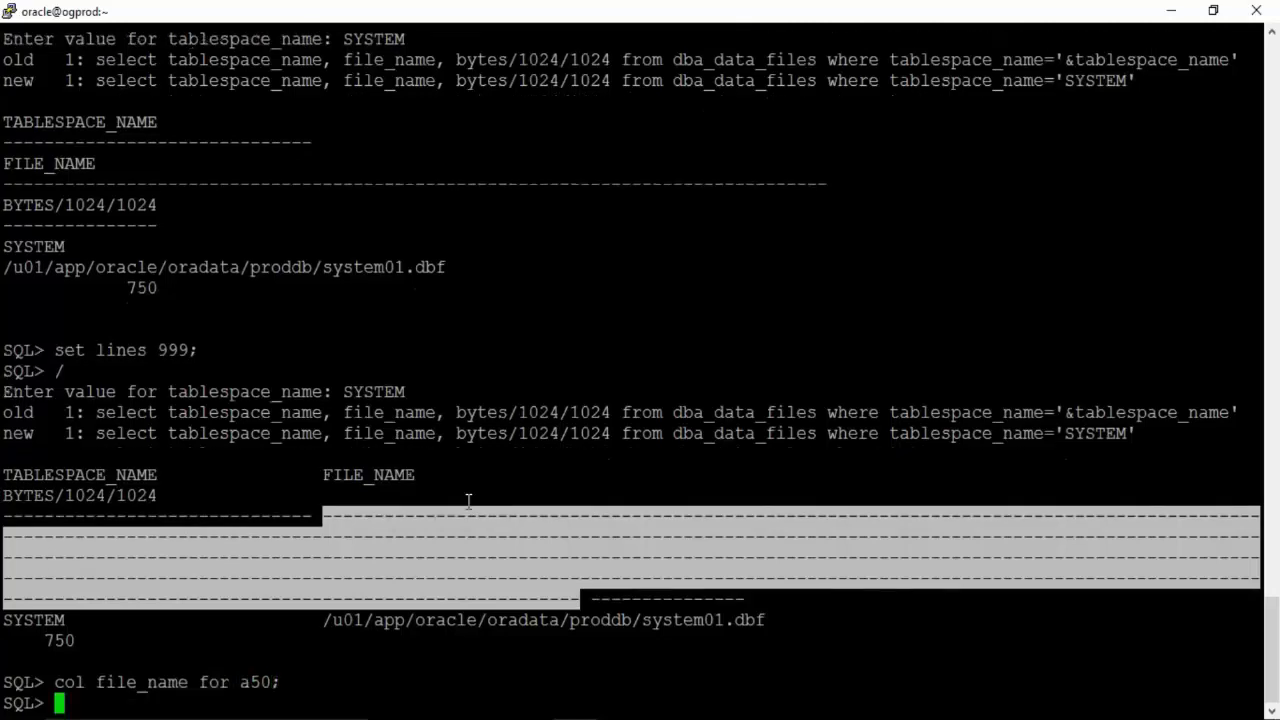
pyautogui.write('/')
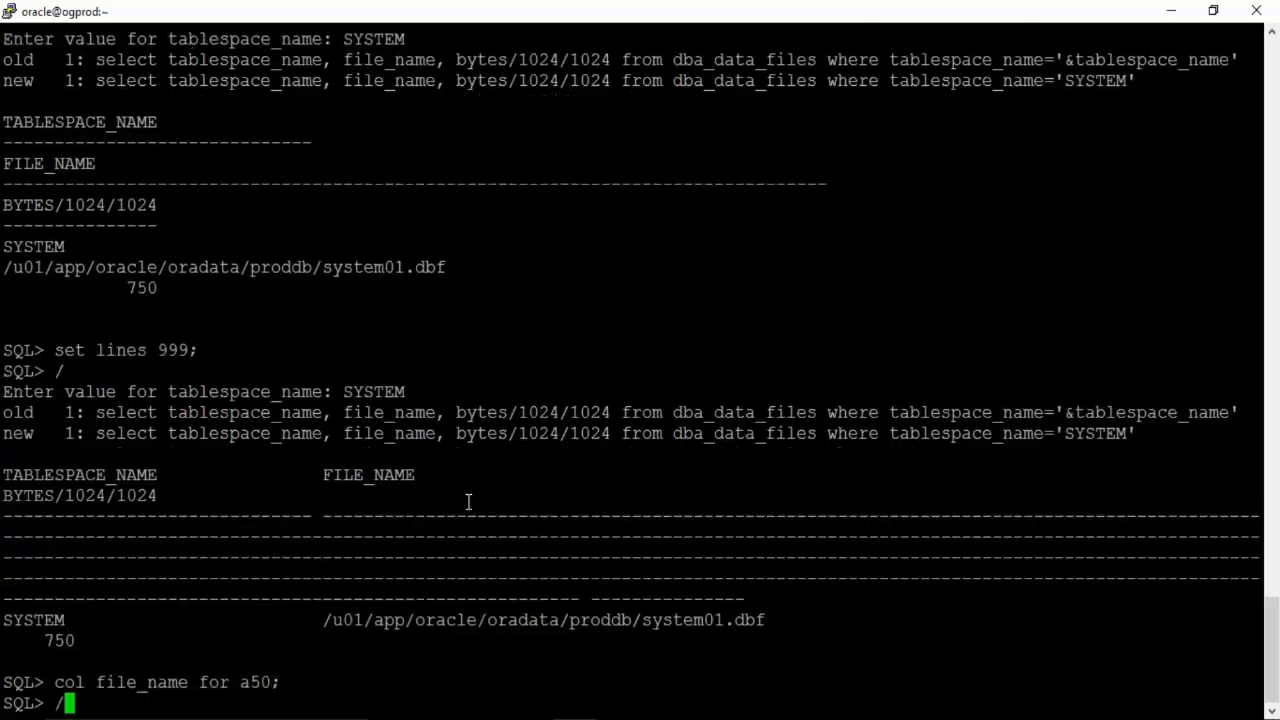
pyautogui.press('Return')
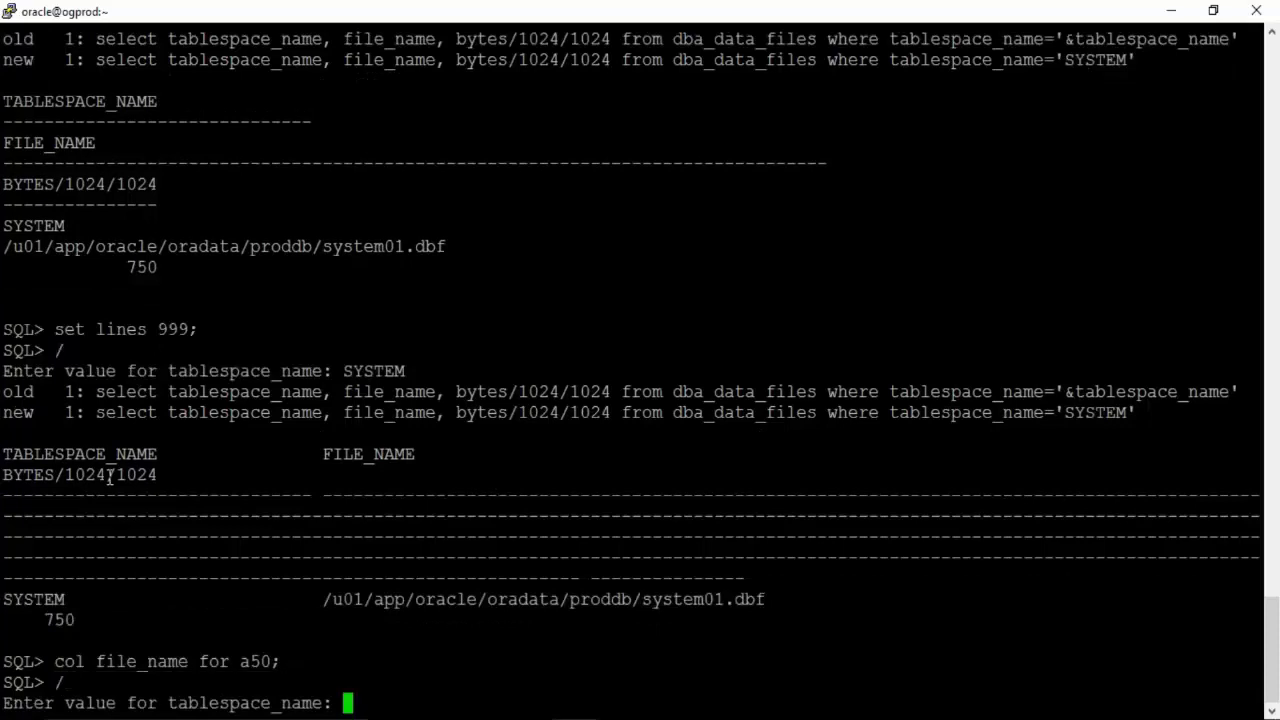
pyautogui.moveTo(372, 364)
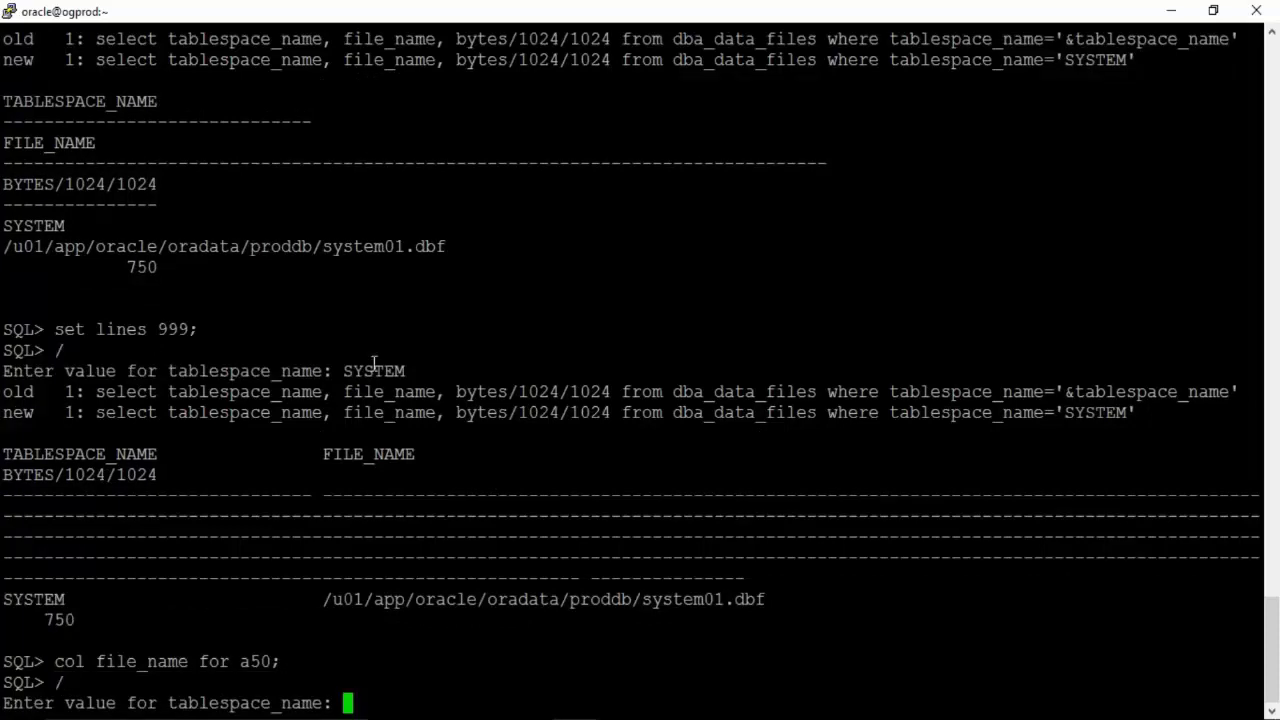
pyautogui.write('SYSTEM')
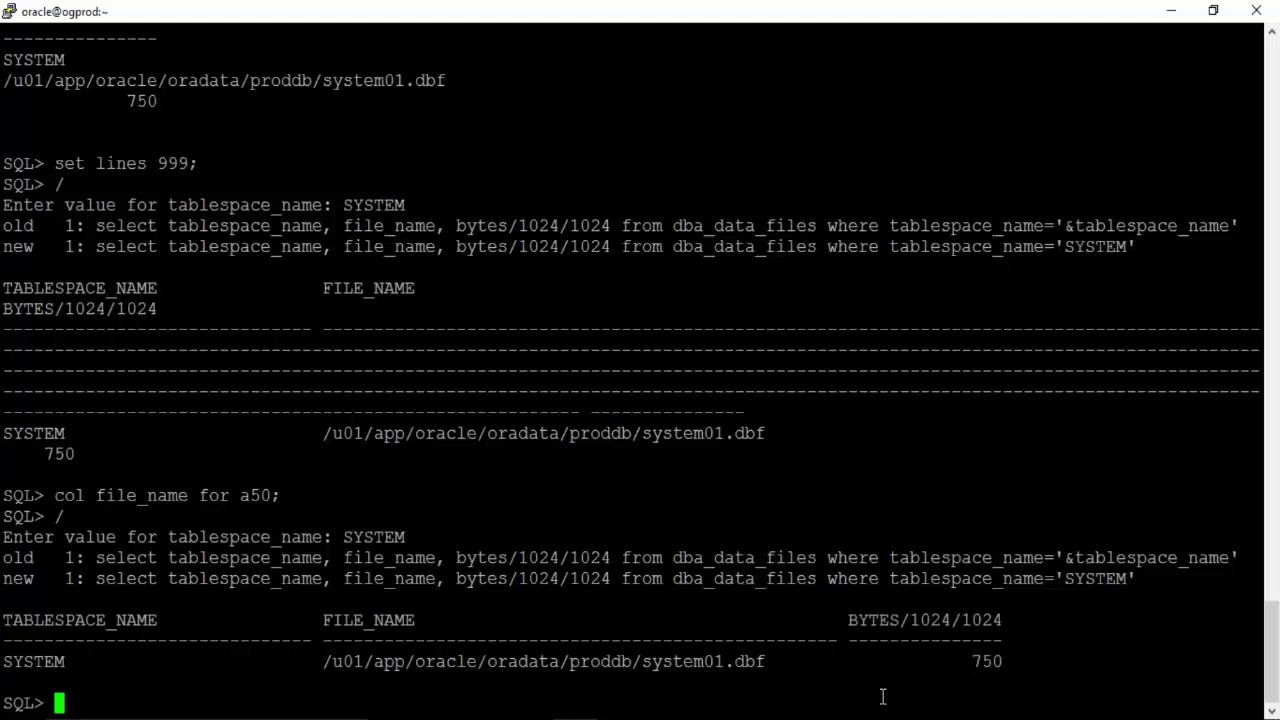
pyautogui.doubleClick(543, 662)
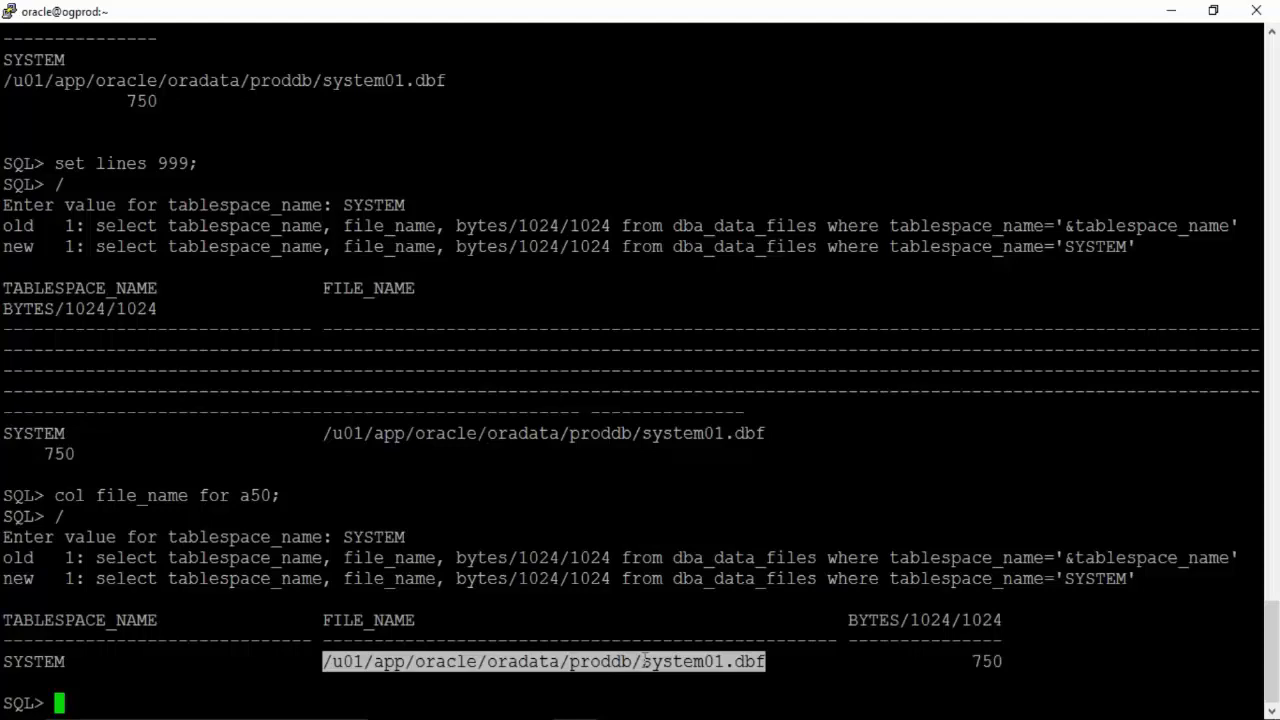
# - Scroll back through the earlier tablespace output in PuTTY
pyautogui.click(699, 690)
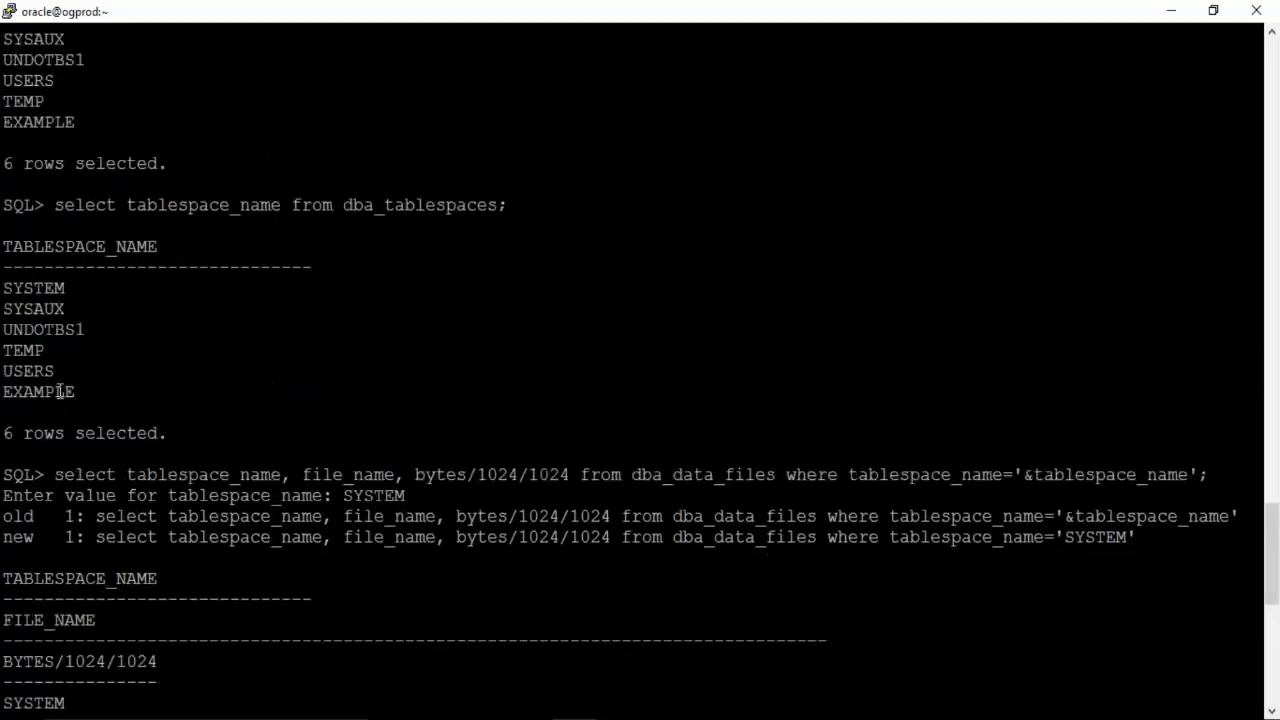
pyautogui.doubleClick(43, 329)
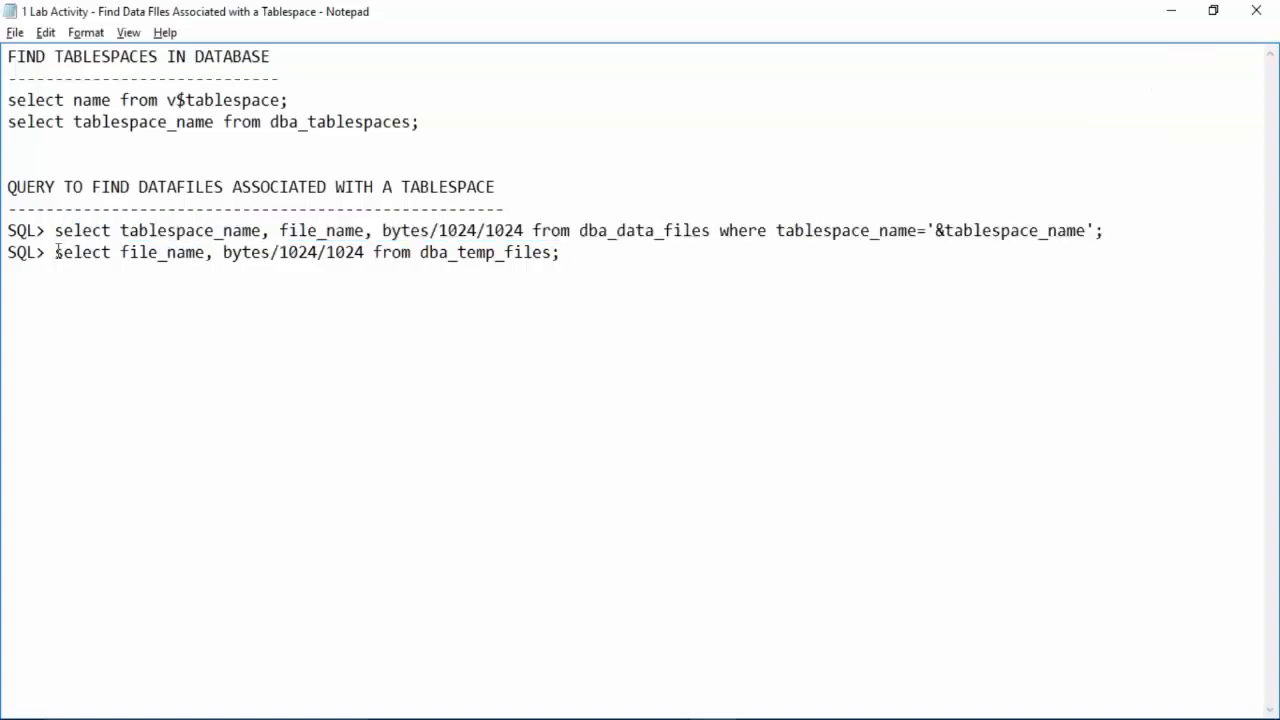
# - Highlight dba_temp_files and dba_data_files, then rerun the datafile query for UNDOTBS1
pyautogui.moveTo(54, 252); pyautogui.dragTo(560, 252)
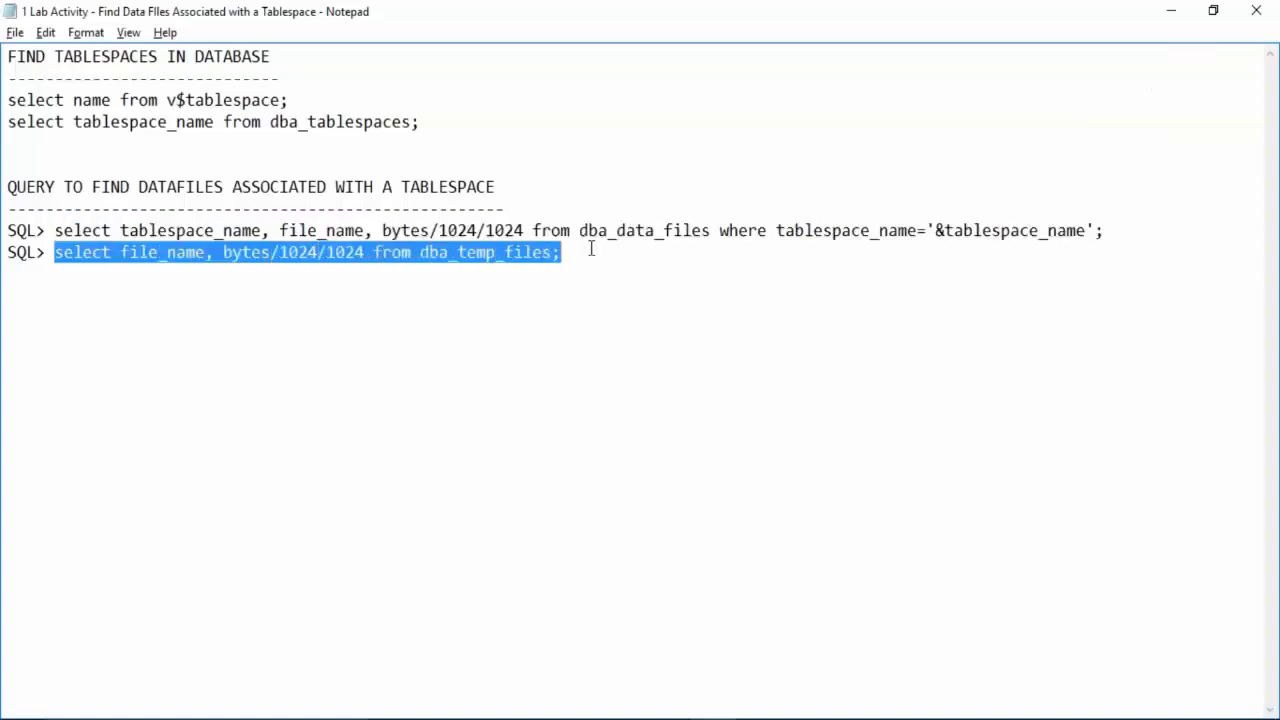
pyautogui.moveTo(624, 279)
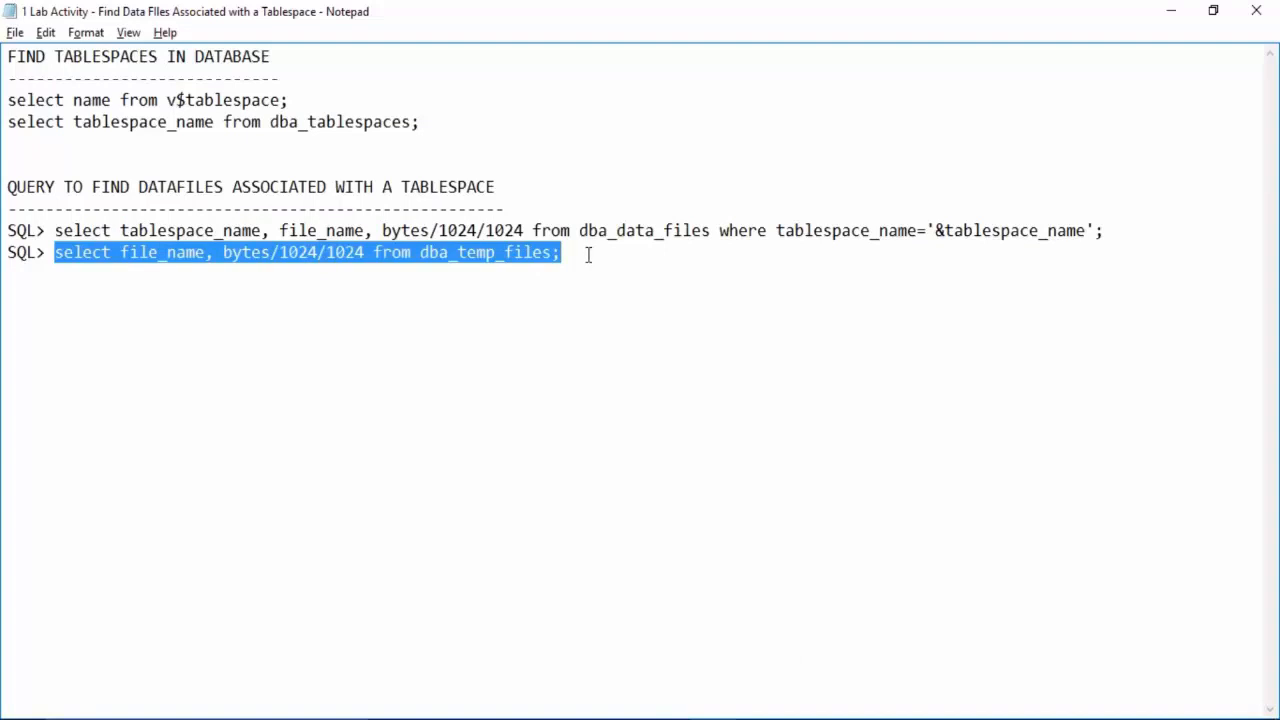
pyautogui.click(565, 252)
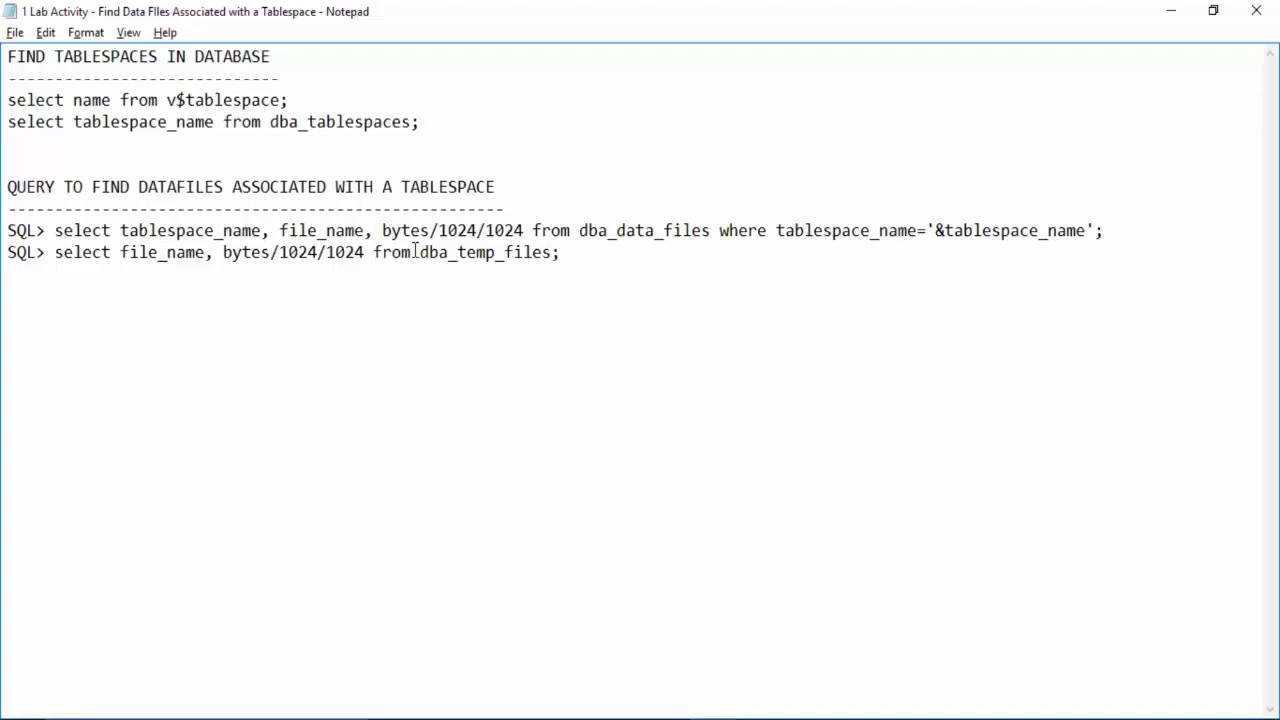
pyautogui.doubleClick(483, 252)
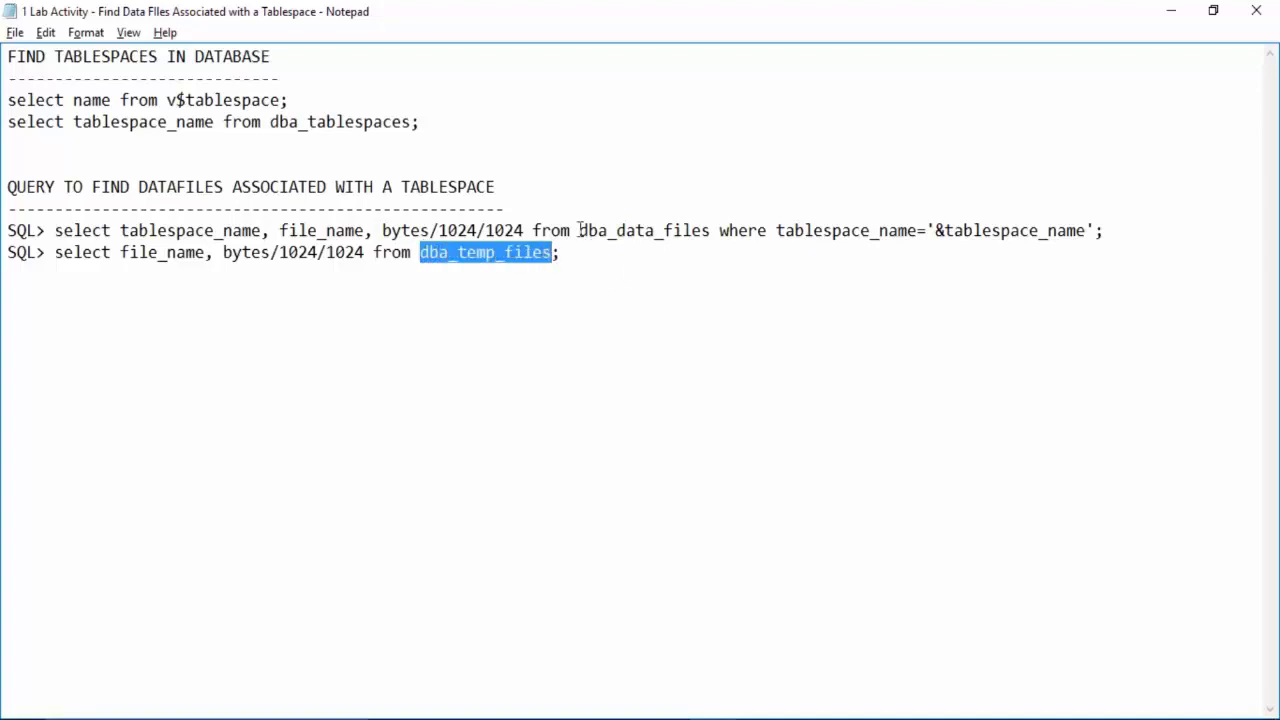
pyautogui.doubleClick(638, 230)
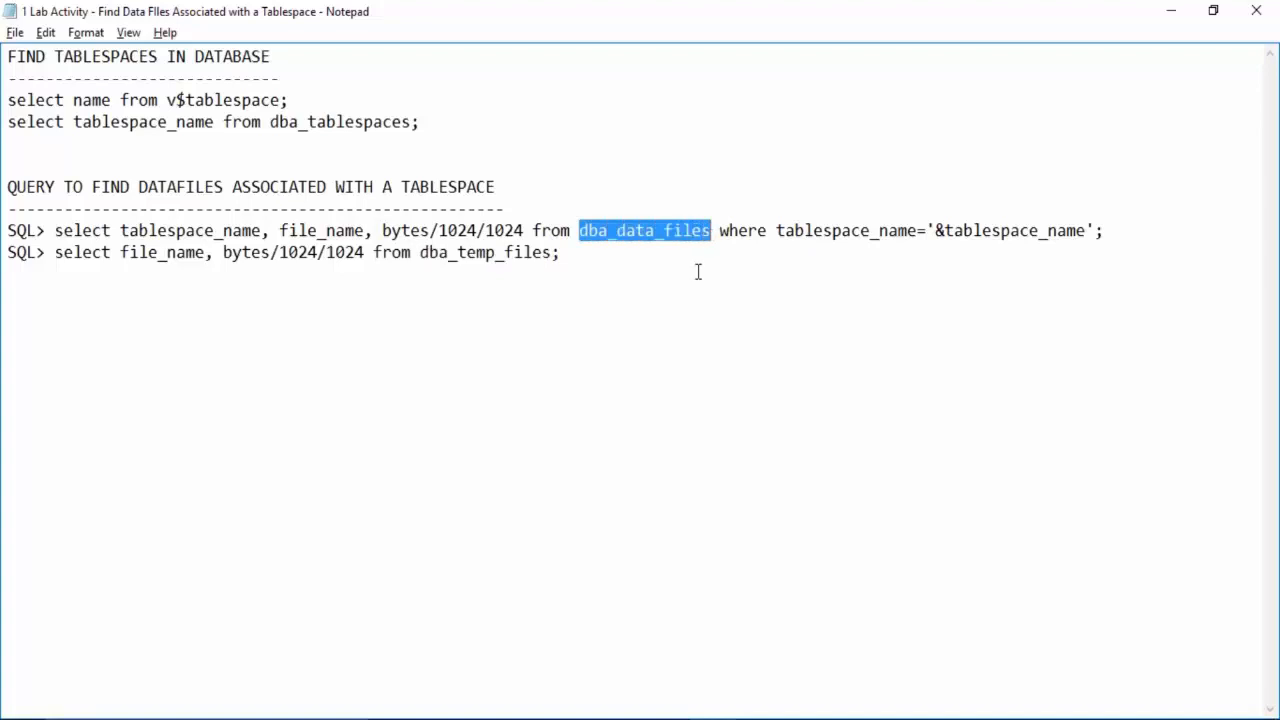
pyautogui.moveTo(474, 295)
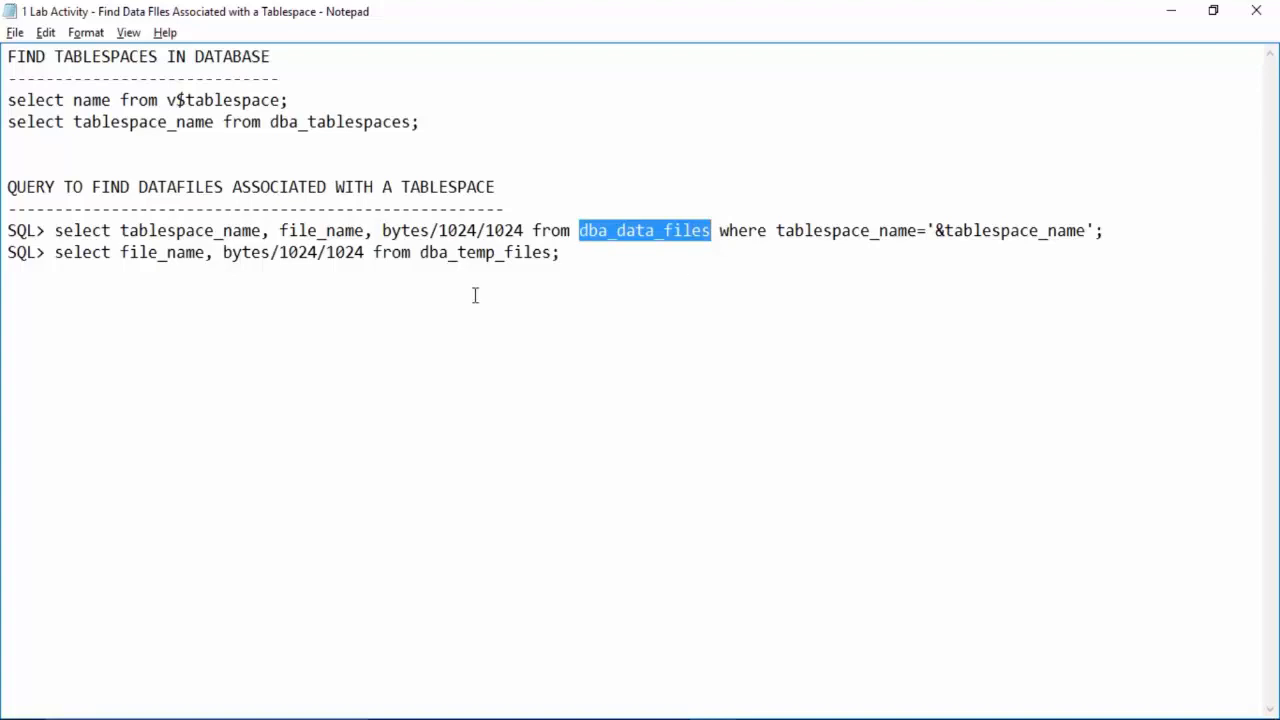
pyautogui.doubleClick(465, 252)
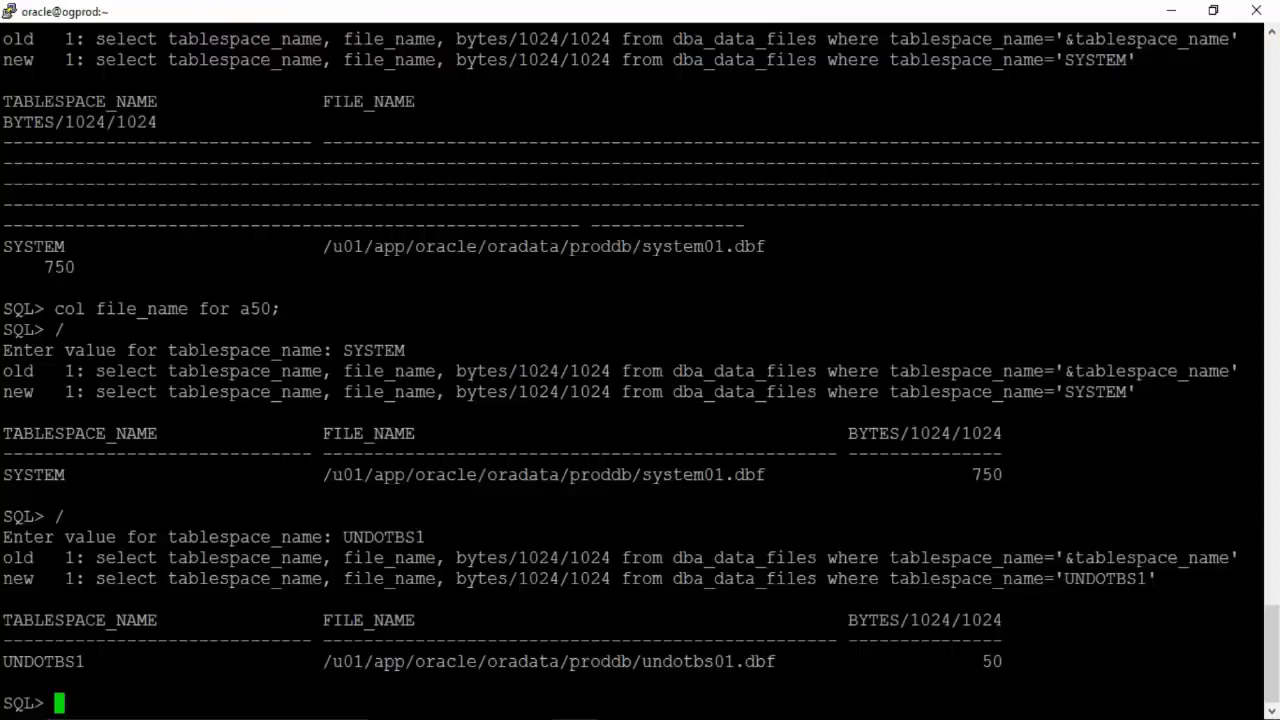
# - Run the dba_temp_files query showing temp01.dbf at 20 MB, then add a line in the notes
pyautogui.write('select file_name, bytes/1024/1024 from dba_temp_files;')
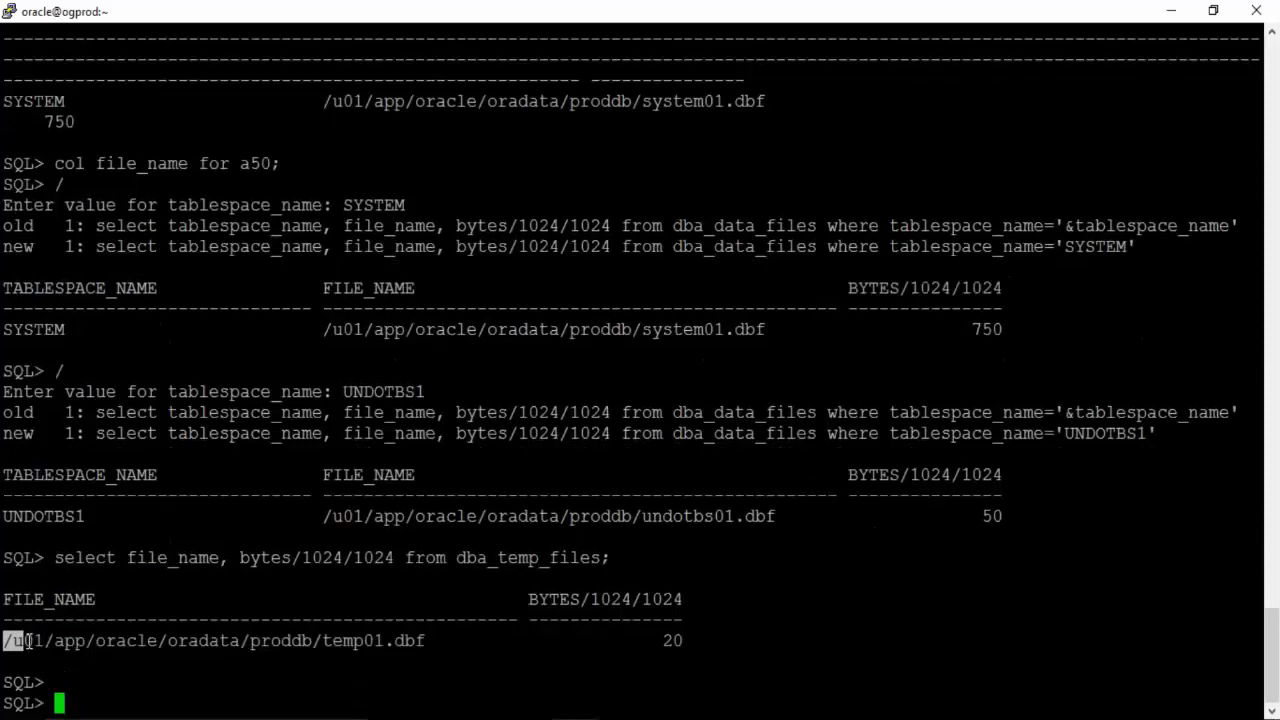
pyautogui.doubleClick(353, 641)
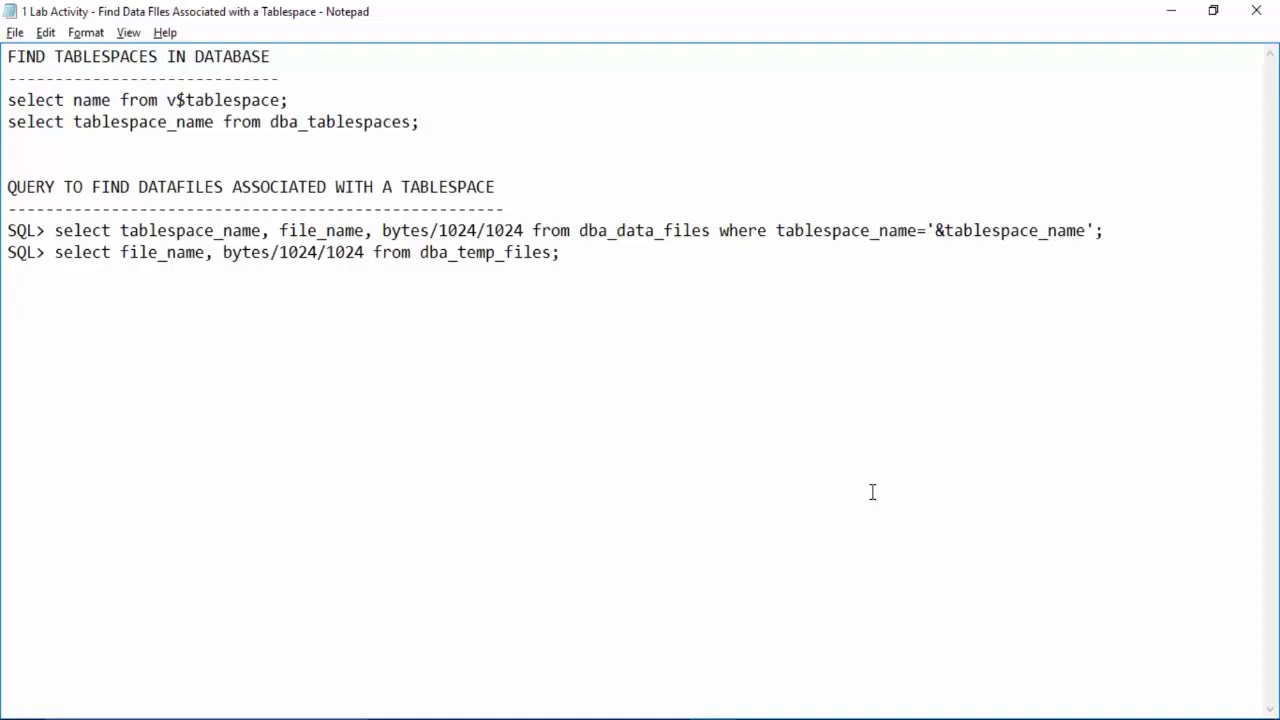
pyautogui.press('Enter')
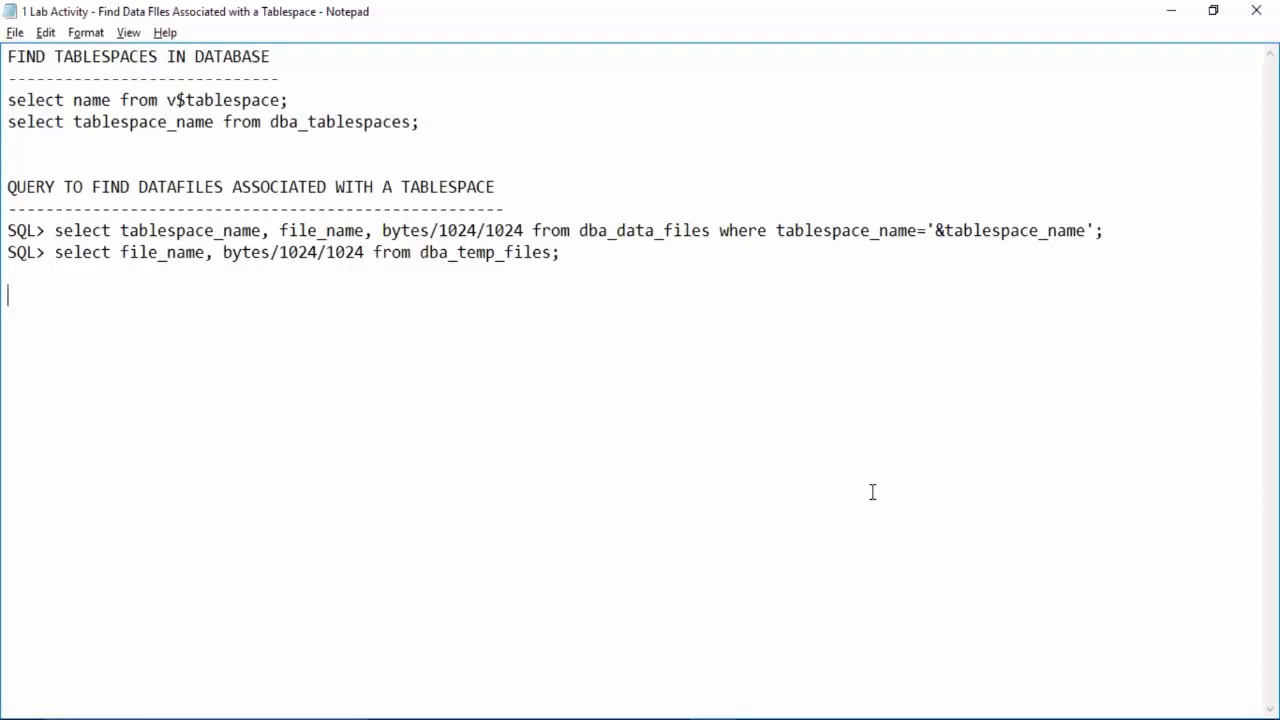